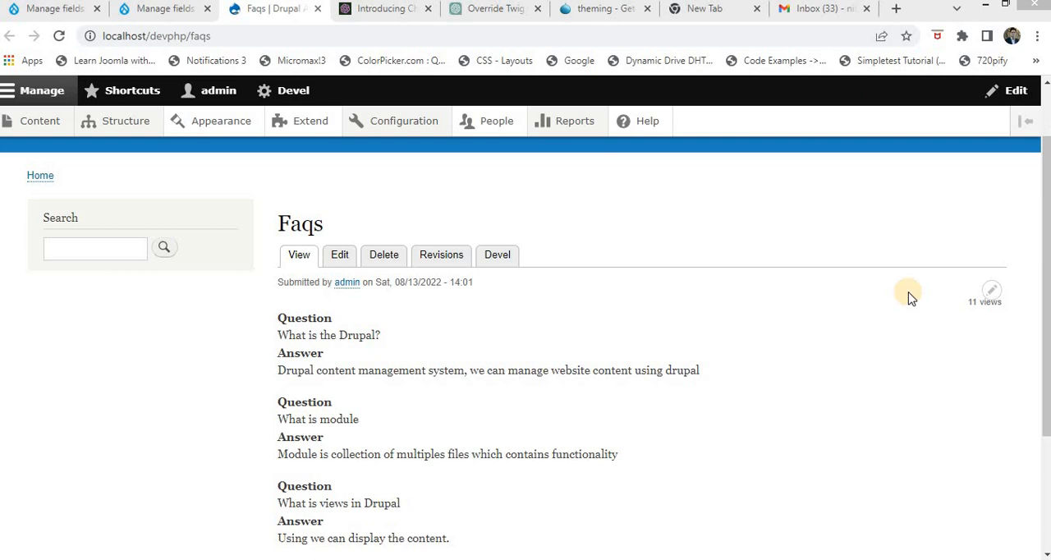
pyautogui.moveTo(673, 357)
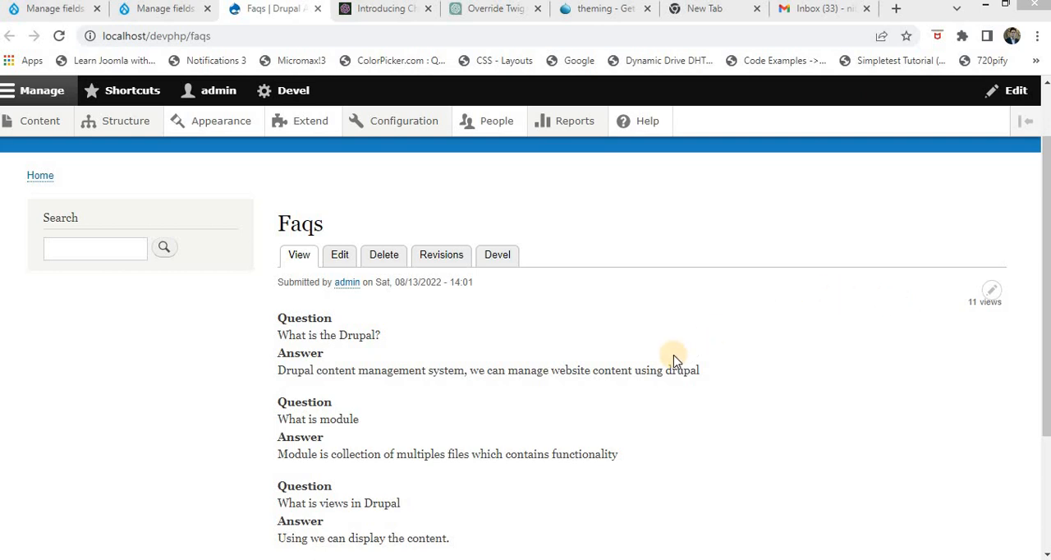
pyautogui.moveTo(716, 337)
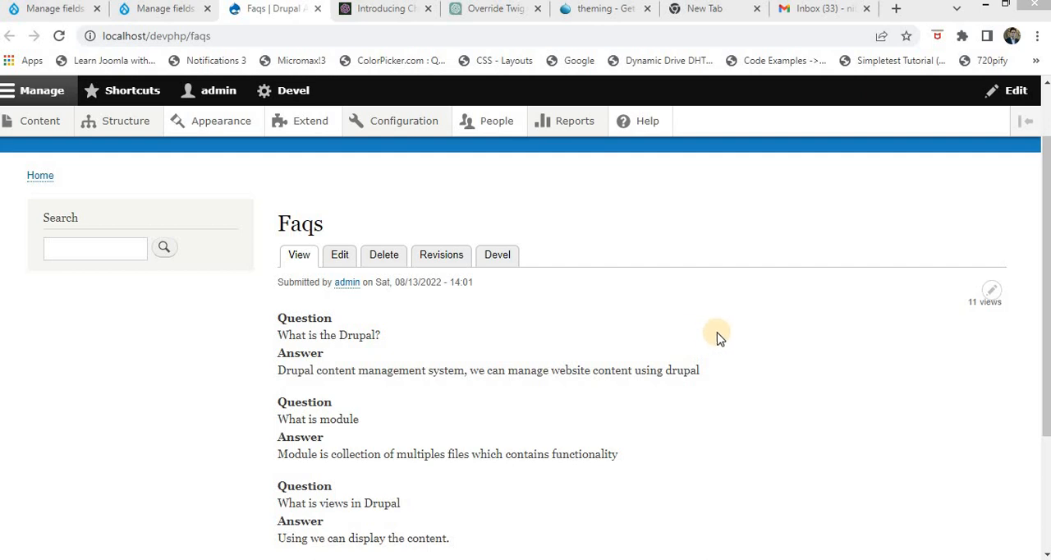
pyautogui.moveTo(803, 366)
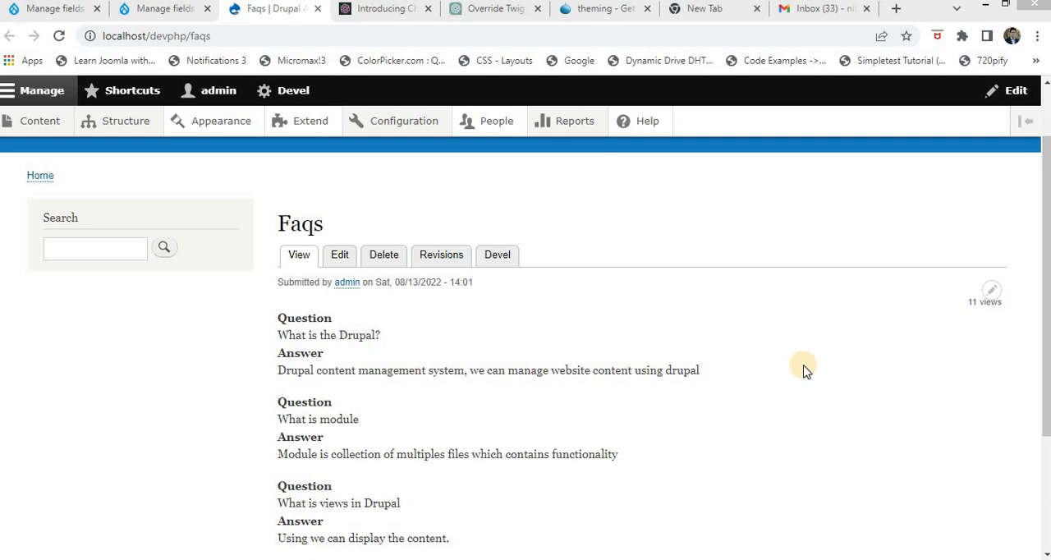
pyautogui.moveTo(772, 433)
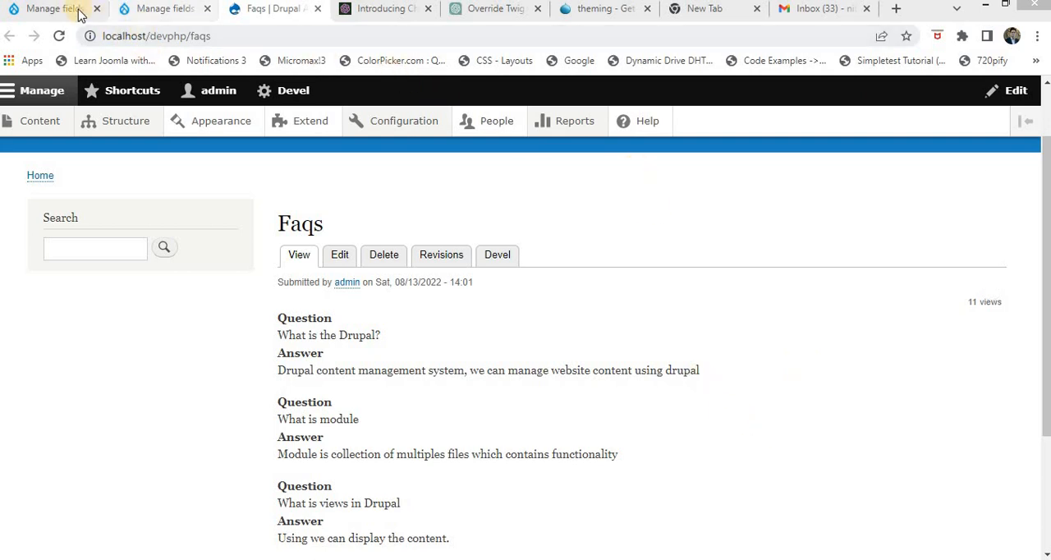
# Look over the fields of the Faqs paragraph type
pyautogui.click(50, 8)
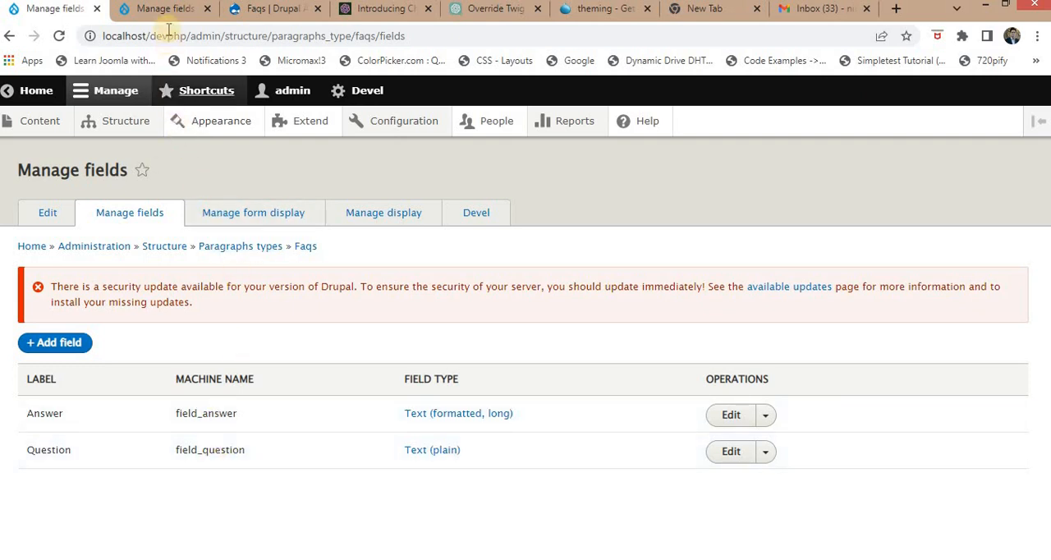
pyautogui.click(126, 121)
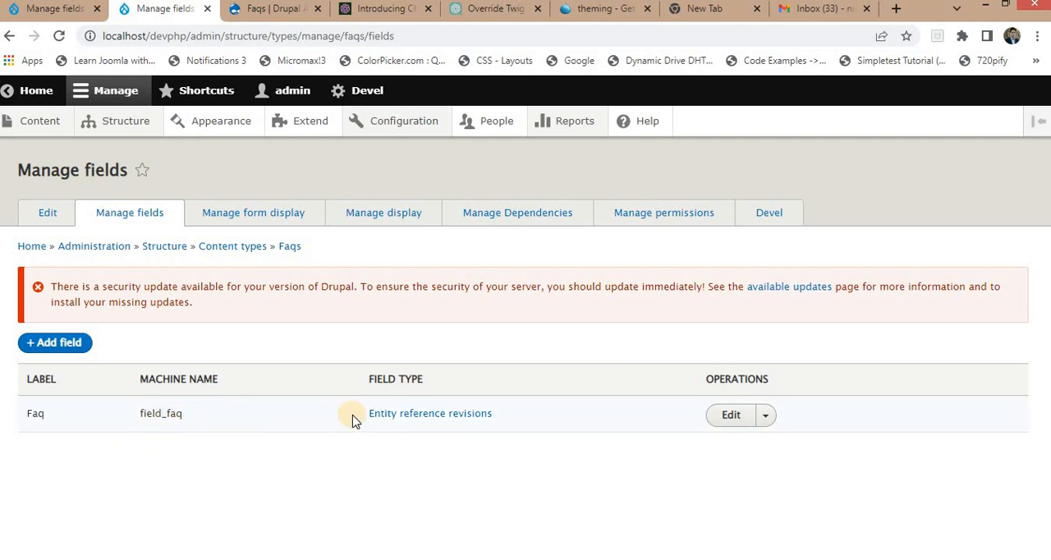
pyautogui.moveTo(384, 213)
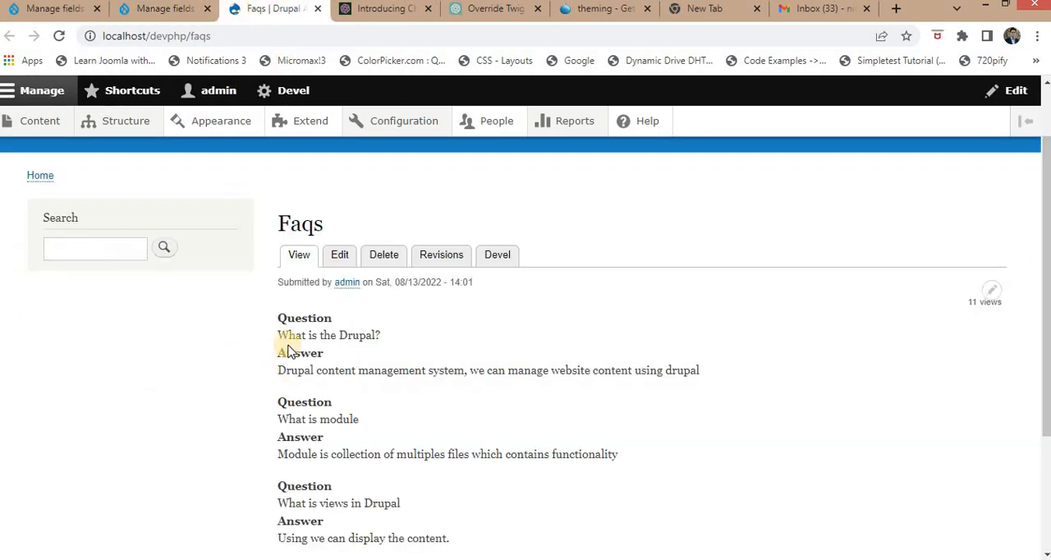
pyautogui.scroll(-3)
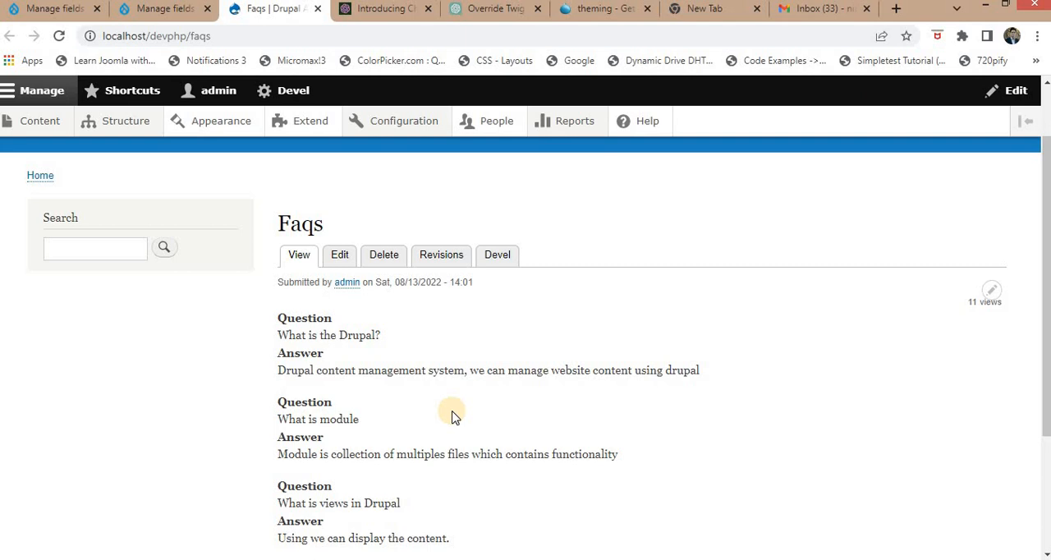
pyautogui.moveTo(526, 386)
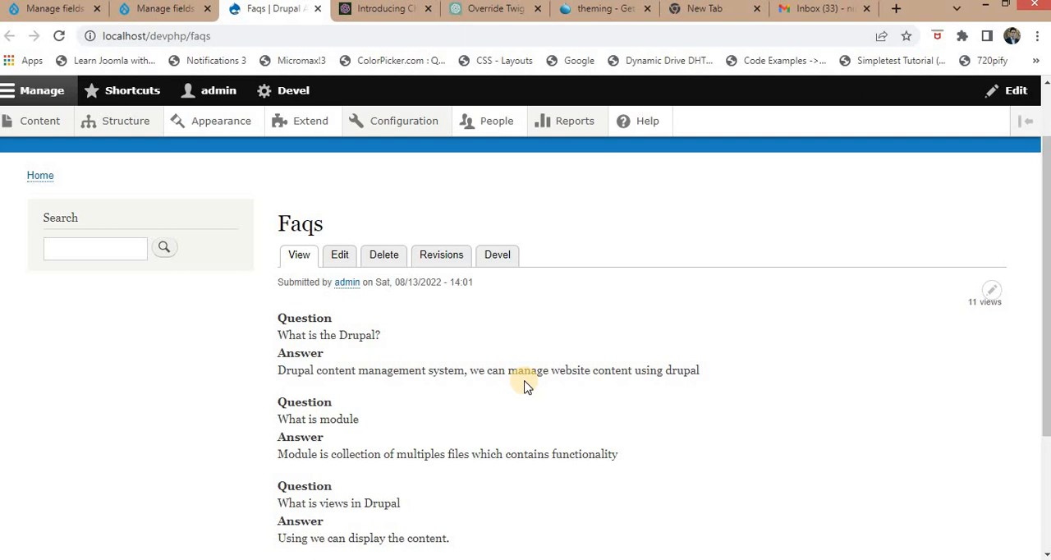
pyautogui.moveTo(522, 385)
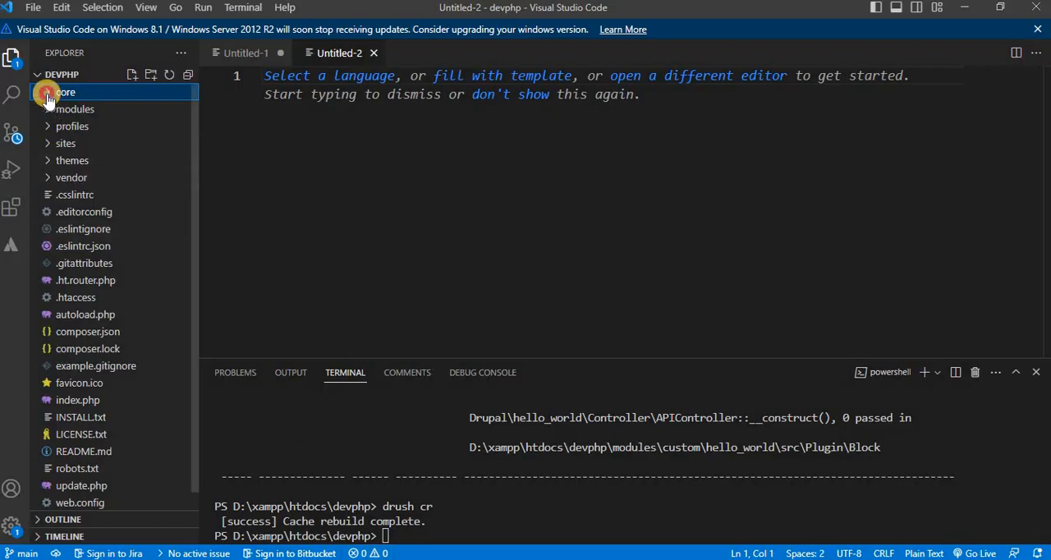
# Expand core > themes > bartik > templates in the Explorer to list Bartik's template files
pyautogui.click(65, 91)
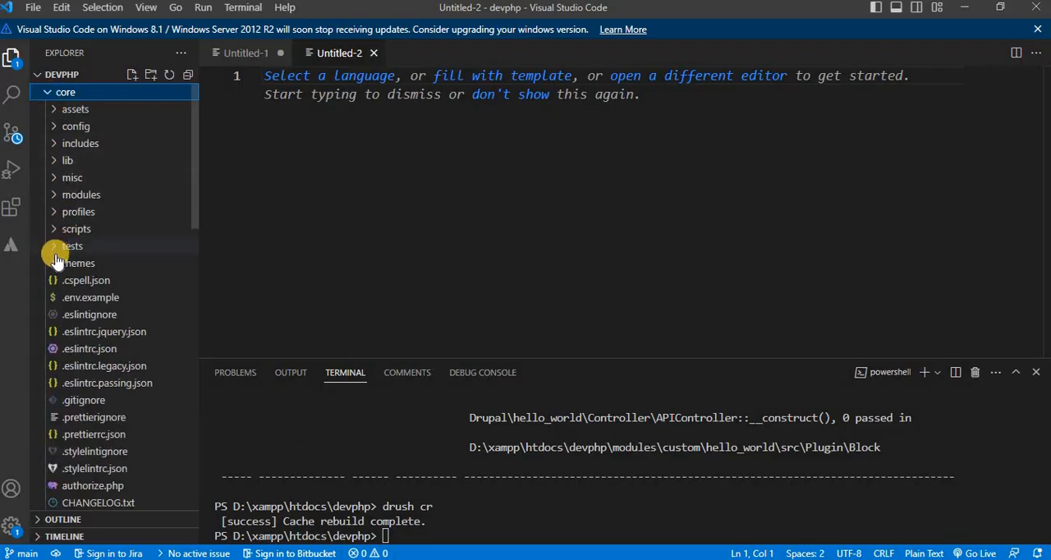
pyautogui.click(79, 263)
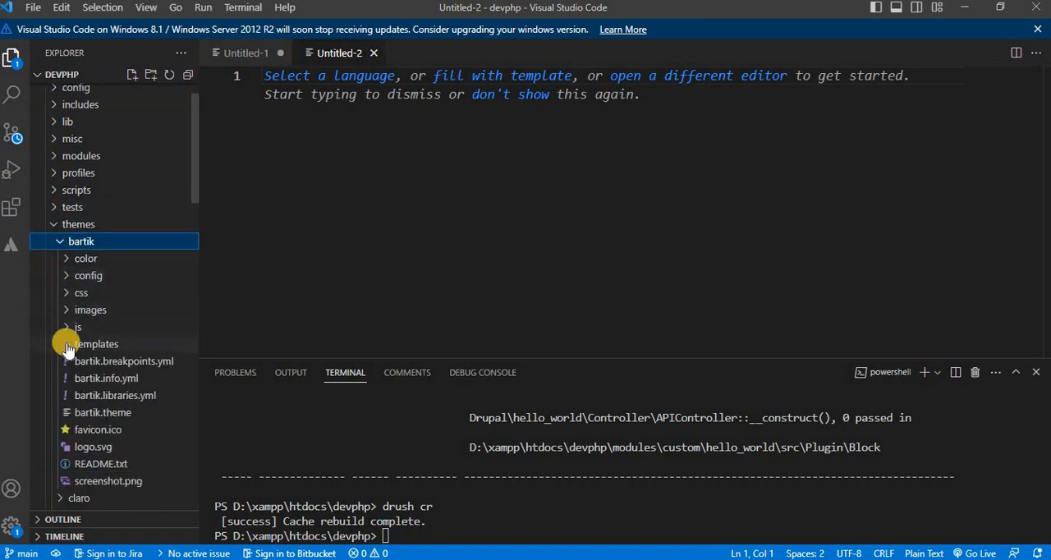
pyautogui.click(97, 344)
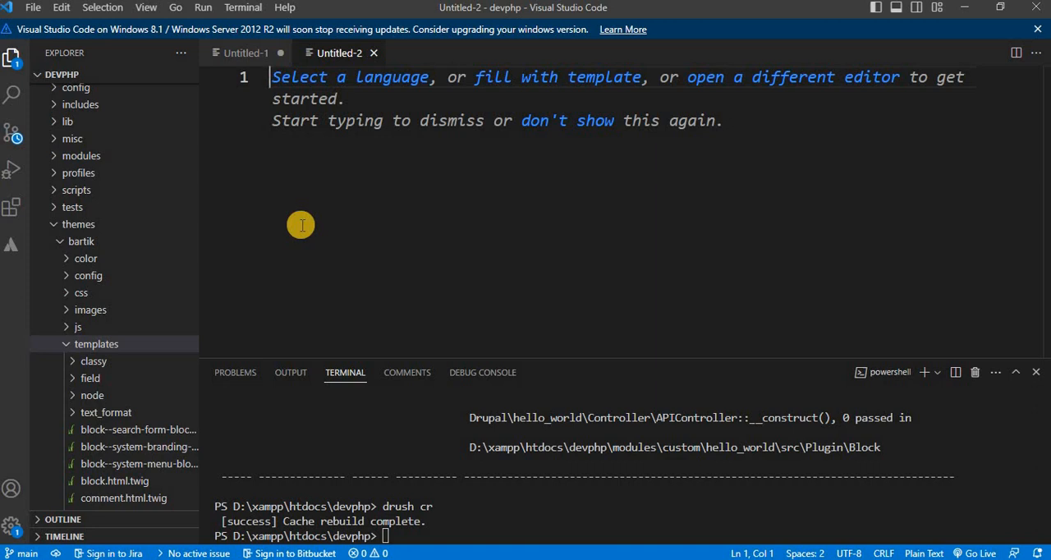
# Note 'paragraph--bundle-machine-name.html.twig' and begin a 'my_paragraph' line in Untitled-2
pyautogui.write('paraf')
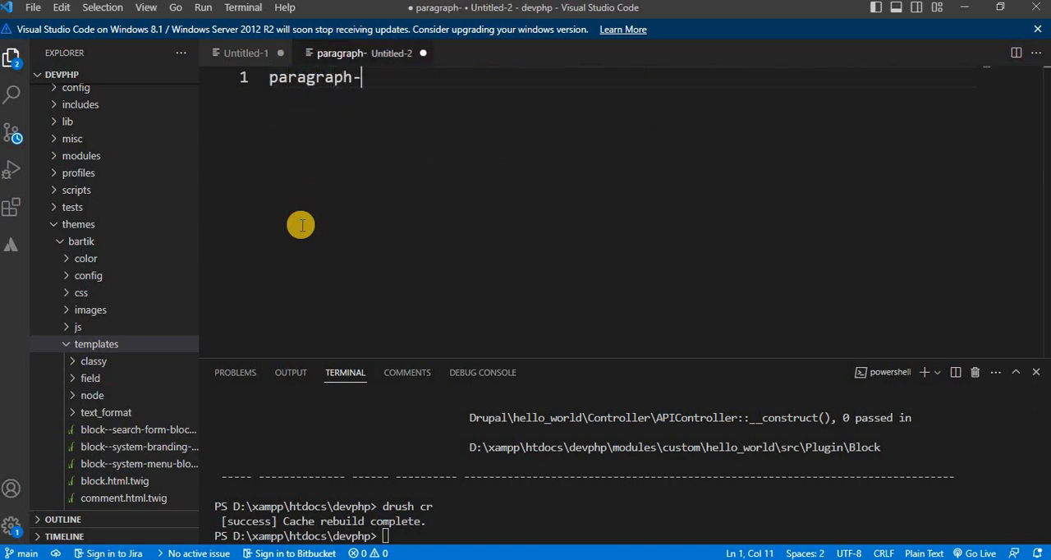
pyautogui.write('-bunde')
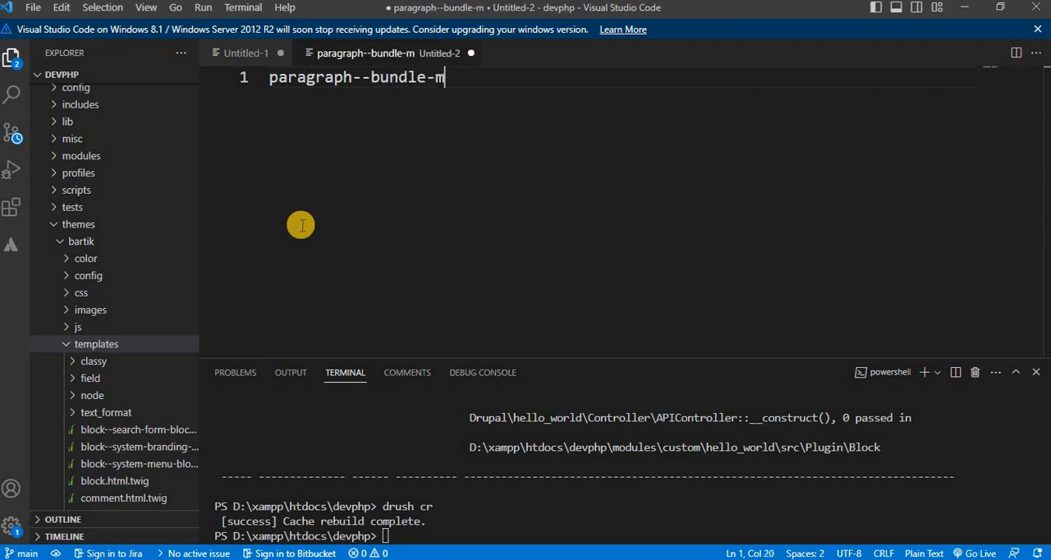
pyautogui.write('achine')
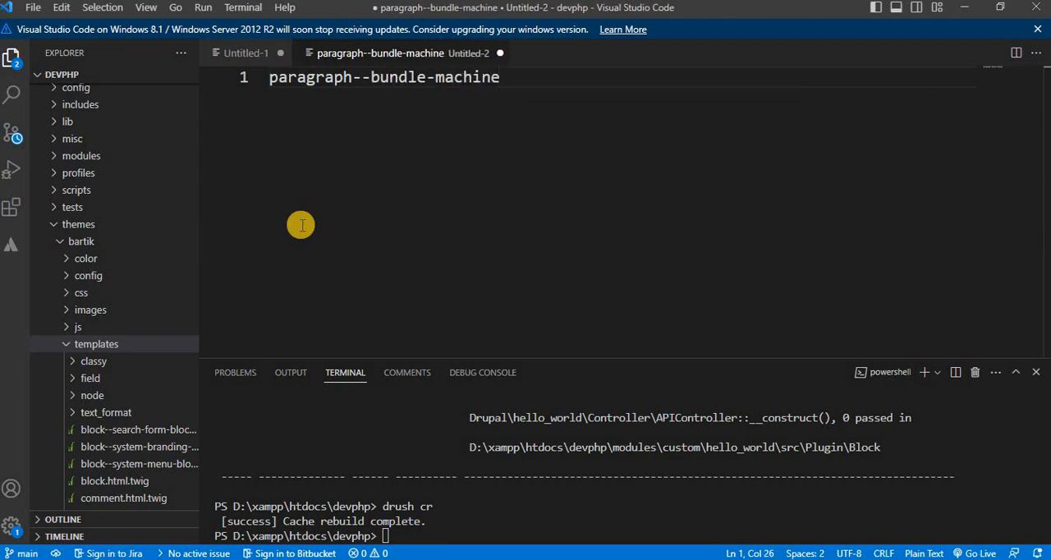
pyautogui.write('-')
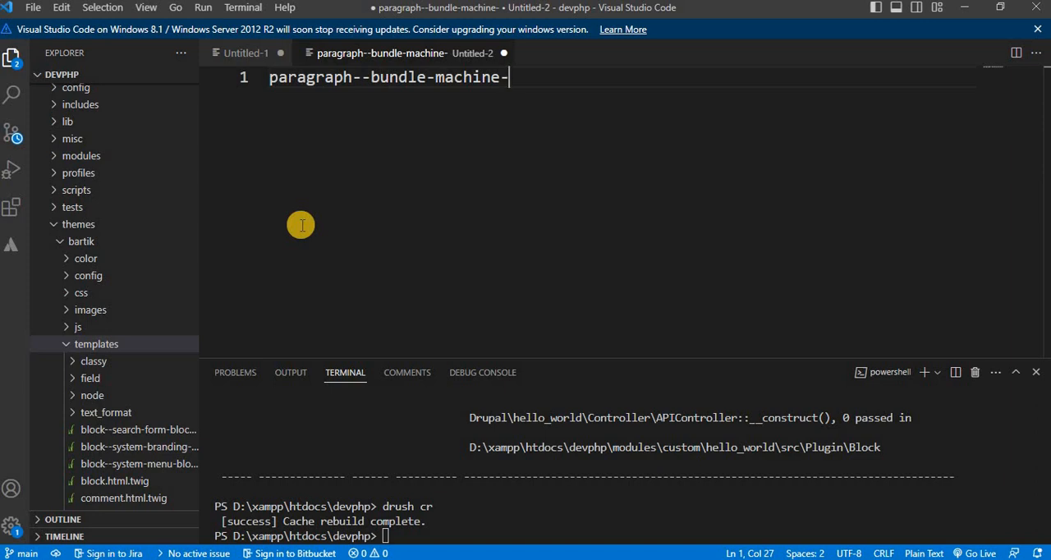
pyautogui.write('name.')
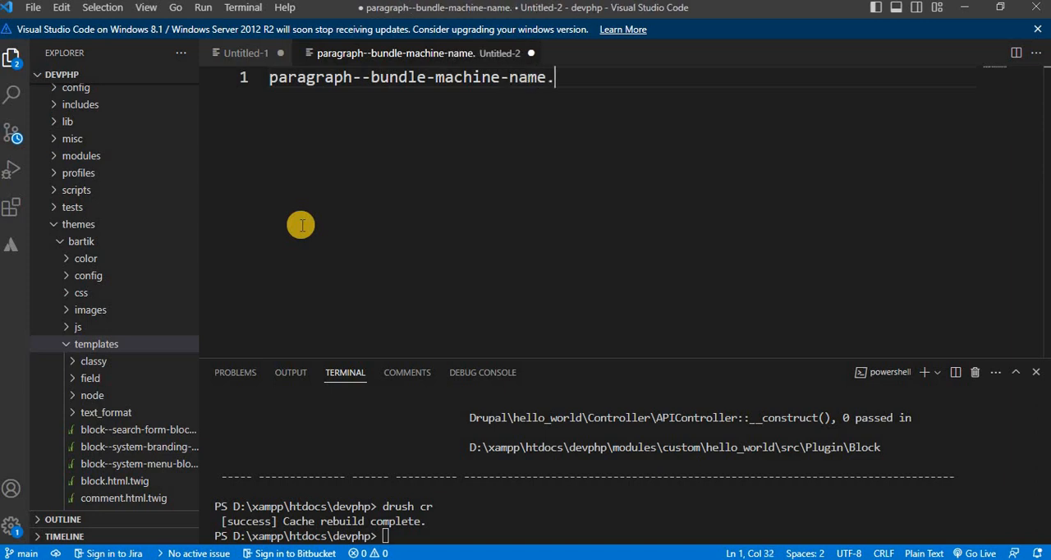
pyautogui.write('html')
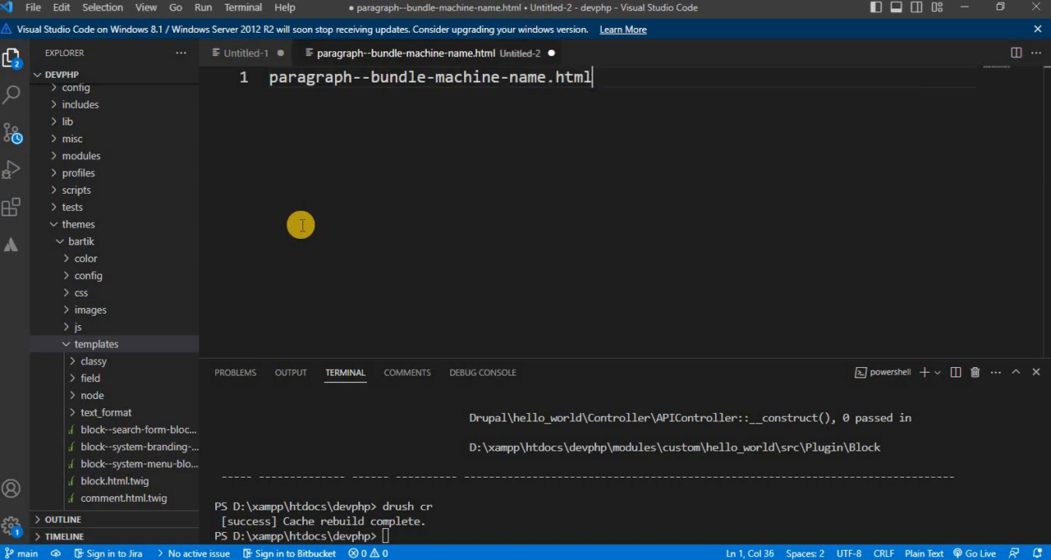
pyautogui.write('.twig')
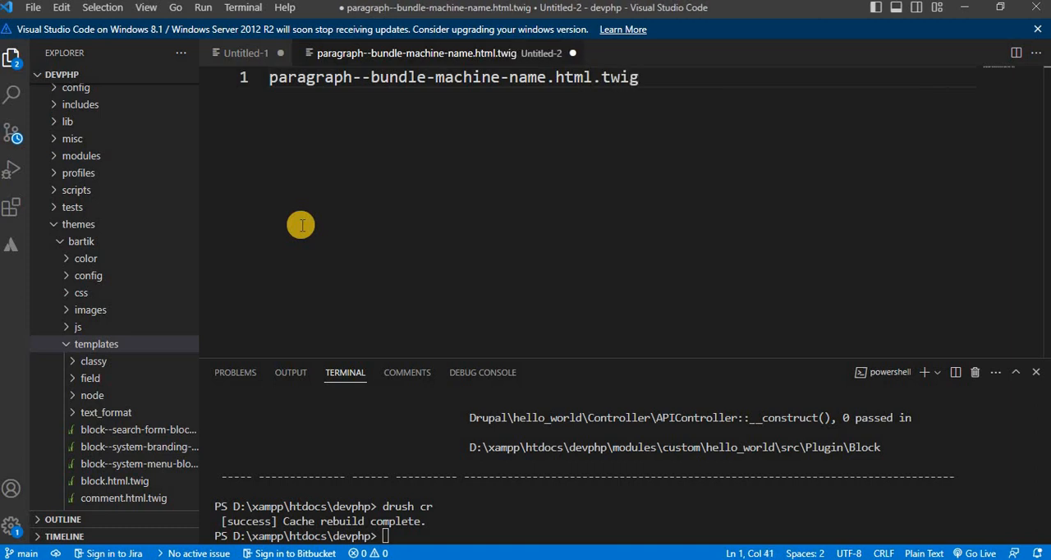
pyautogui.write('my')
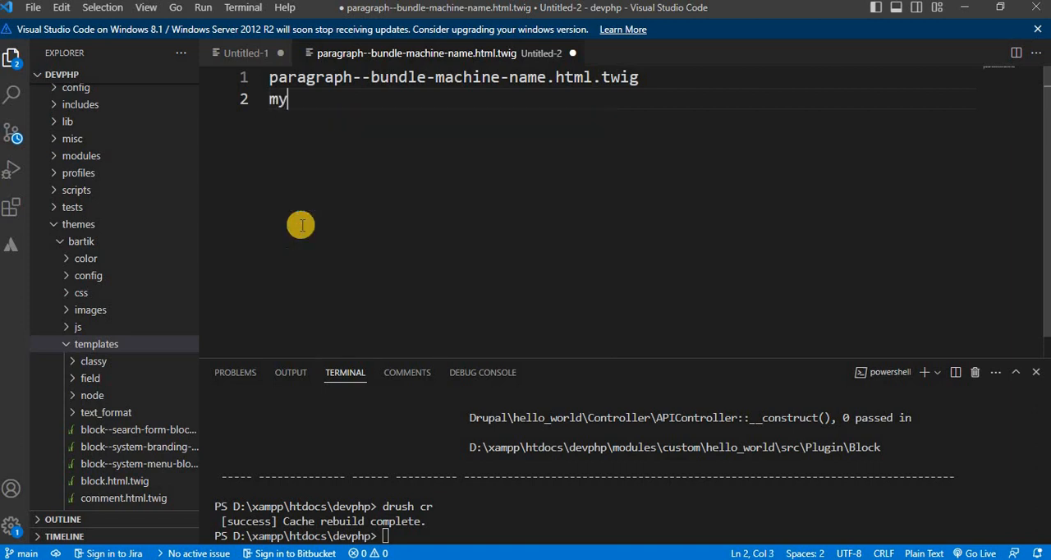
pyautogui.write('_parag')
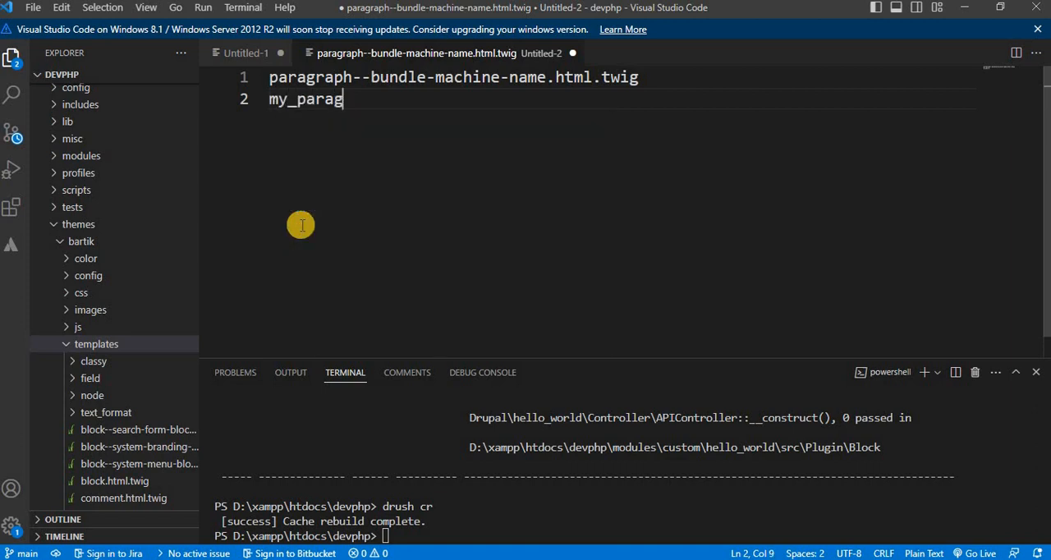
pyautogui.write('raph')
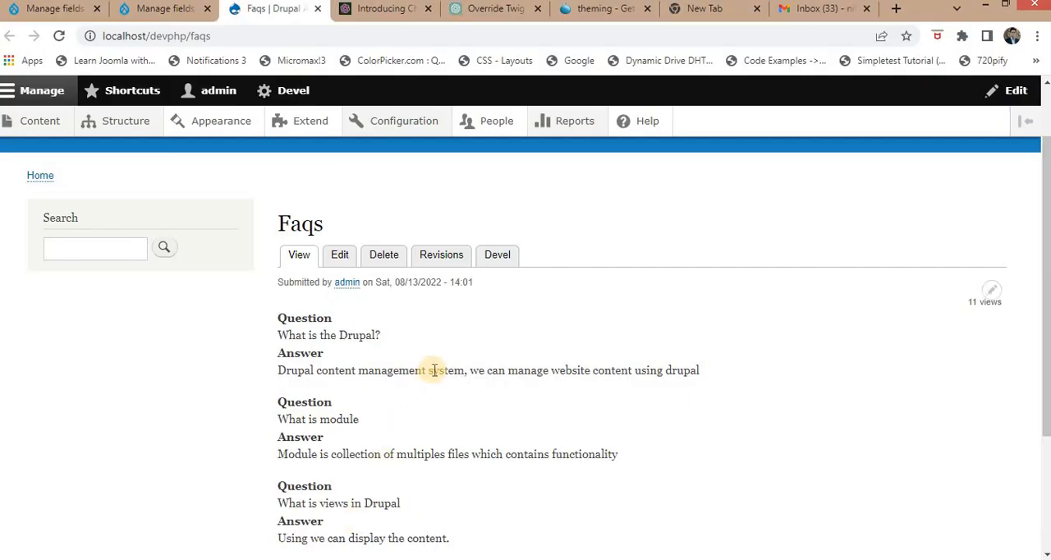
pyautogui.scroll(-3)
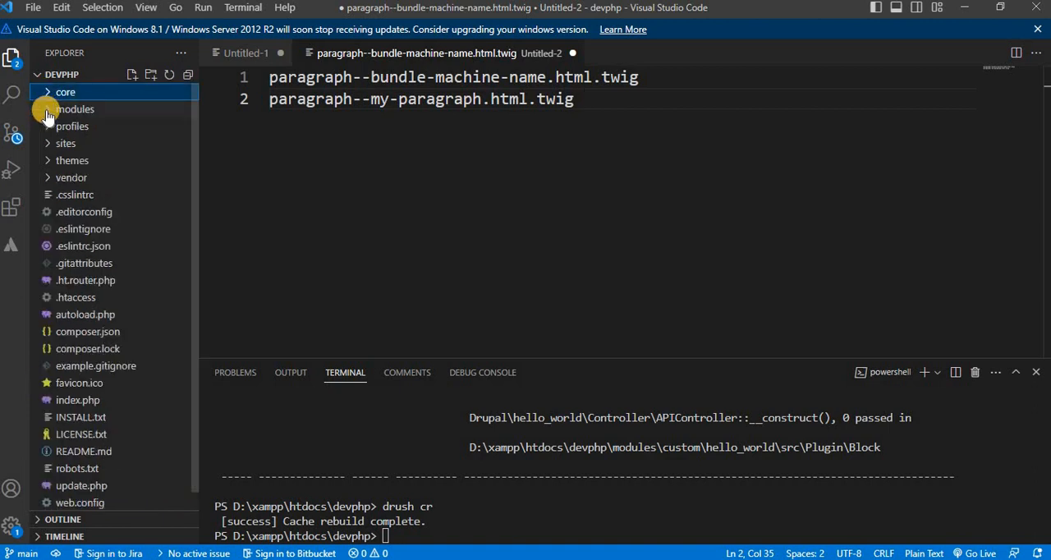
# Open modules/contrib/paragraphs/templates/paragraph.html.twig, then re-expand the core themes folders toward Bartik's templates
pyautogui.click(75, 108)
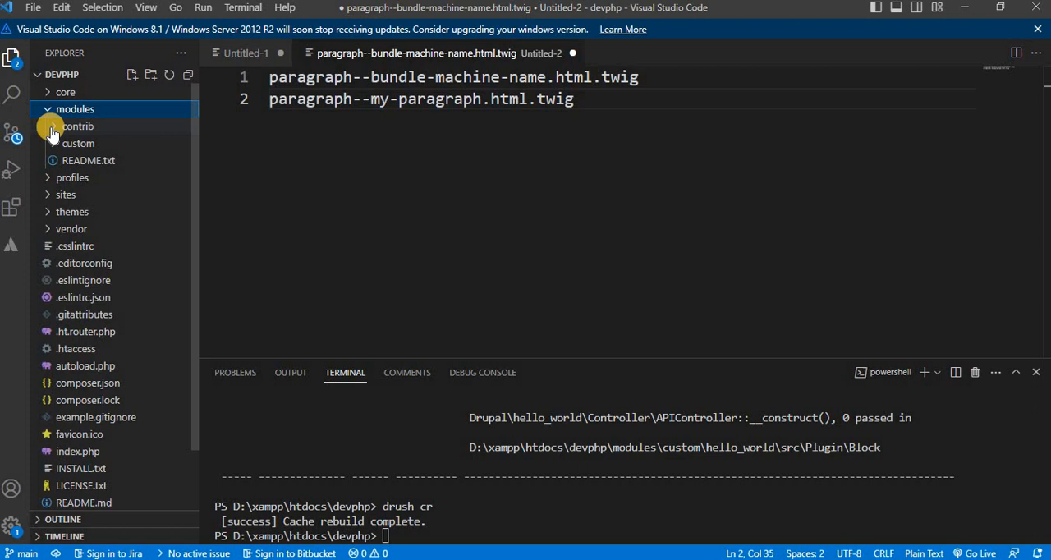
pyautogui.click(78, 125)
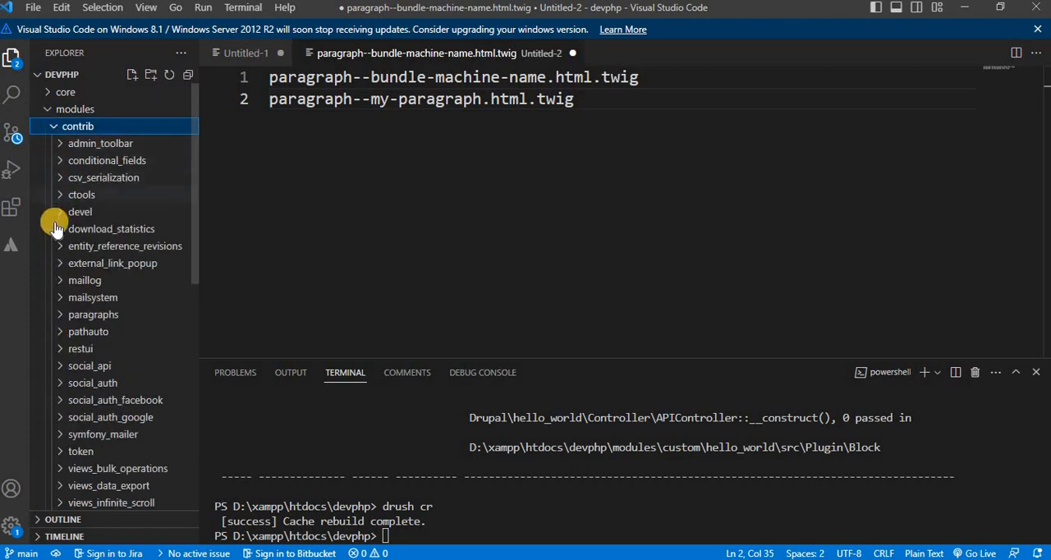
pyautogui.click(93, 314)
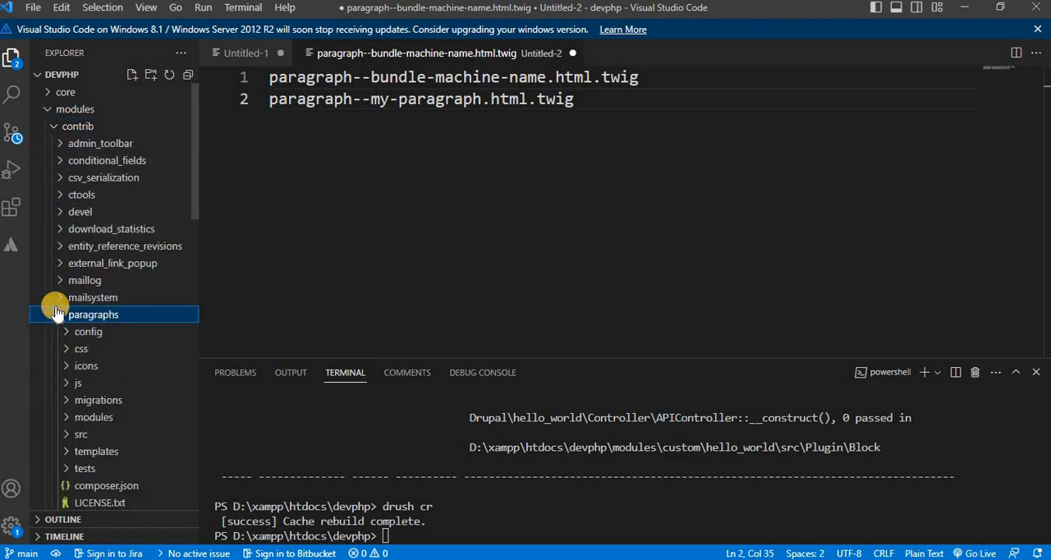
pyautogui.click(93, 314)
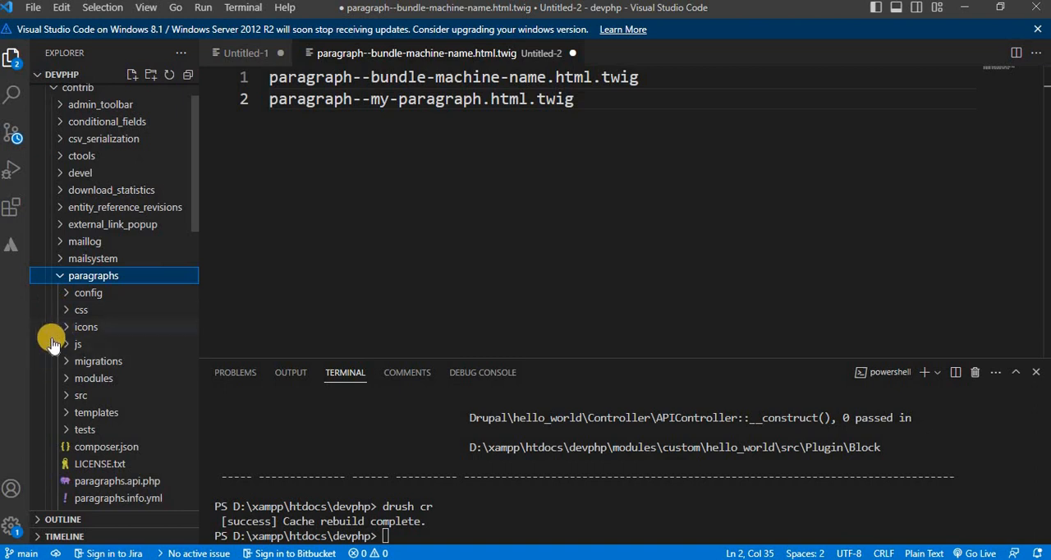
pyautogui.click(96, 412)
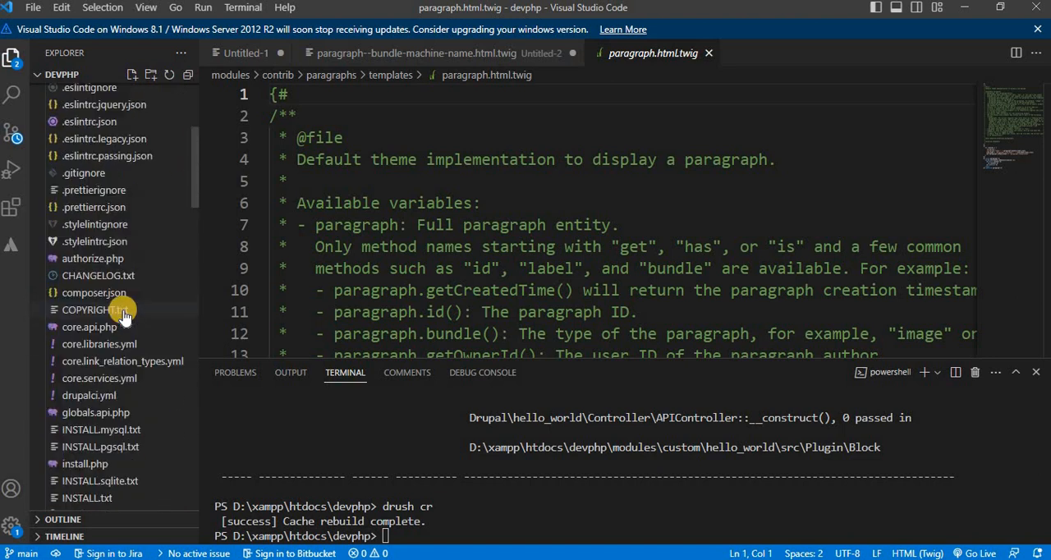
pyautogui.click(64, 91)
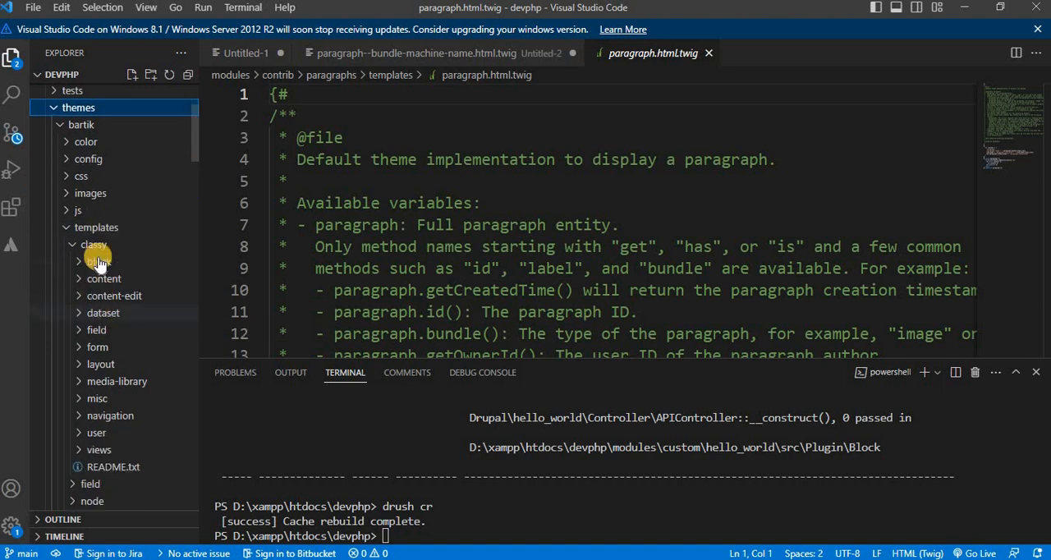
pyautogui.click(93, 243)
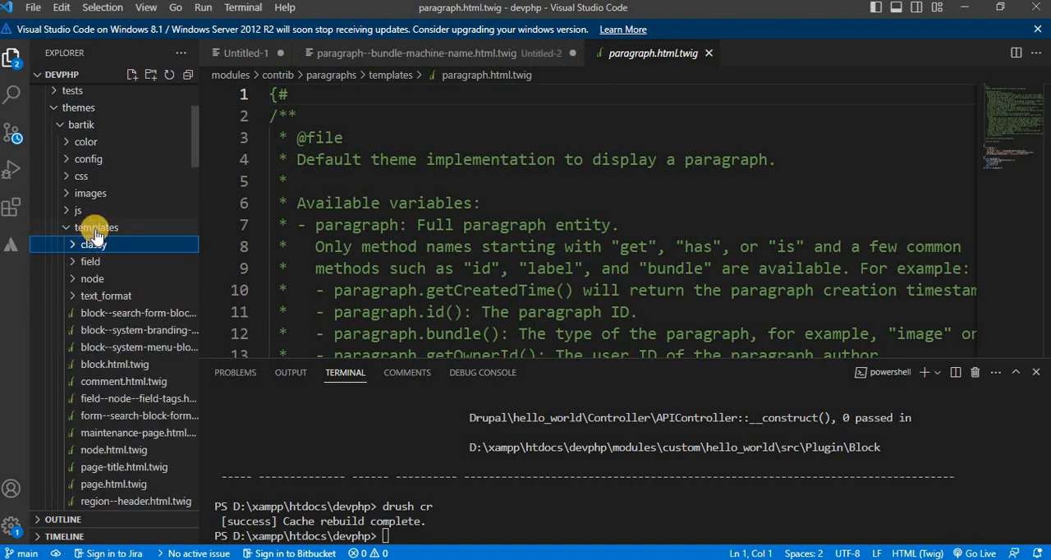
# Create a 'paragraph' folder in Bartik's templates and paste the paragraph.html.twig copy into it
pyautogui.rightClick(95, 227)
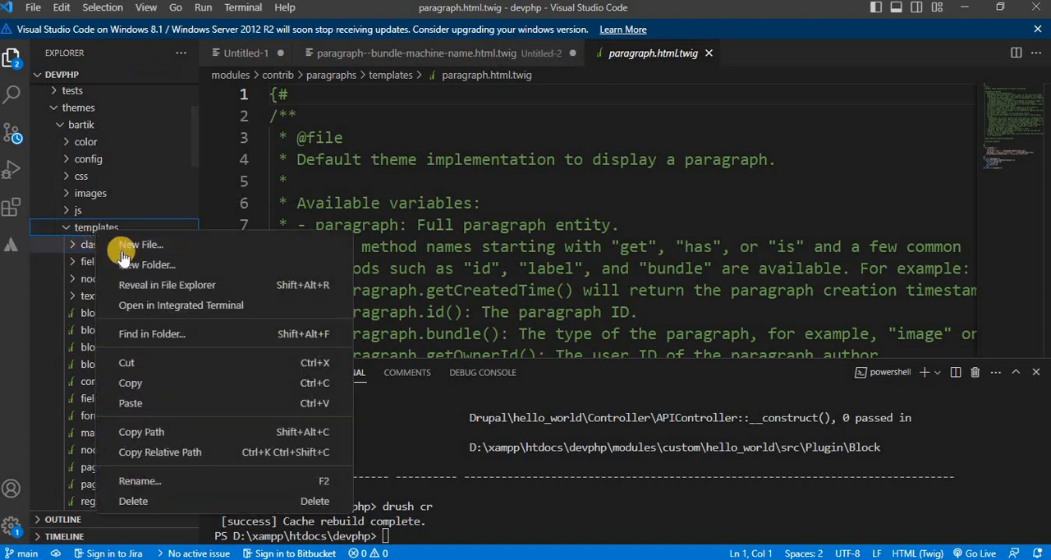
pyautogui.click(140, 244)
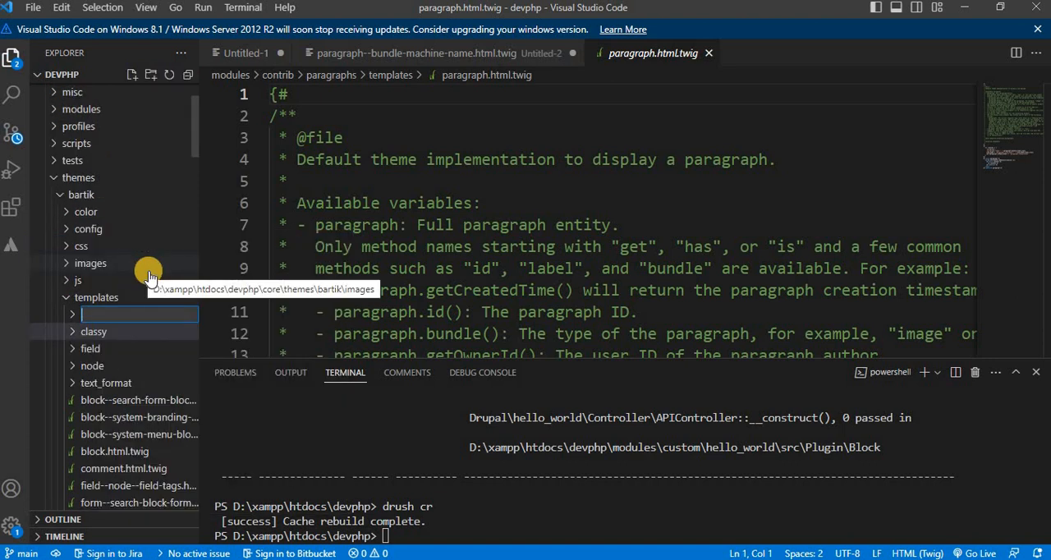
pyautogui.write('paragraph')
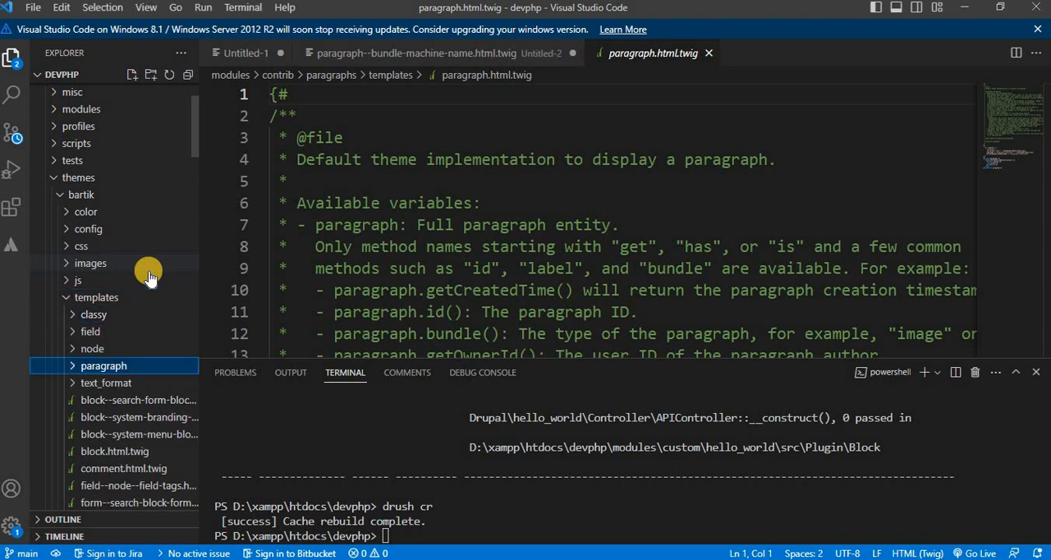
pyautogui.rightClick(103, 365)
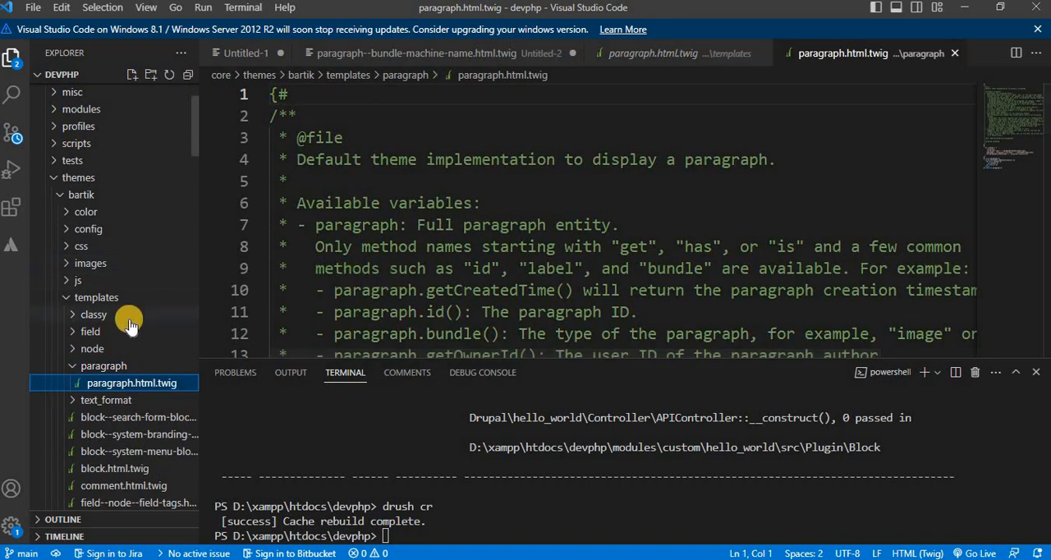
pyautogui.moveTo(130, 383)
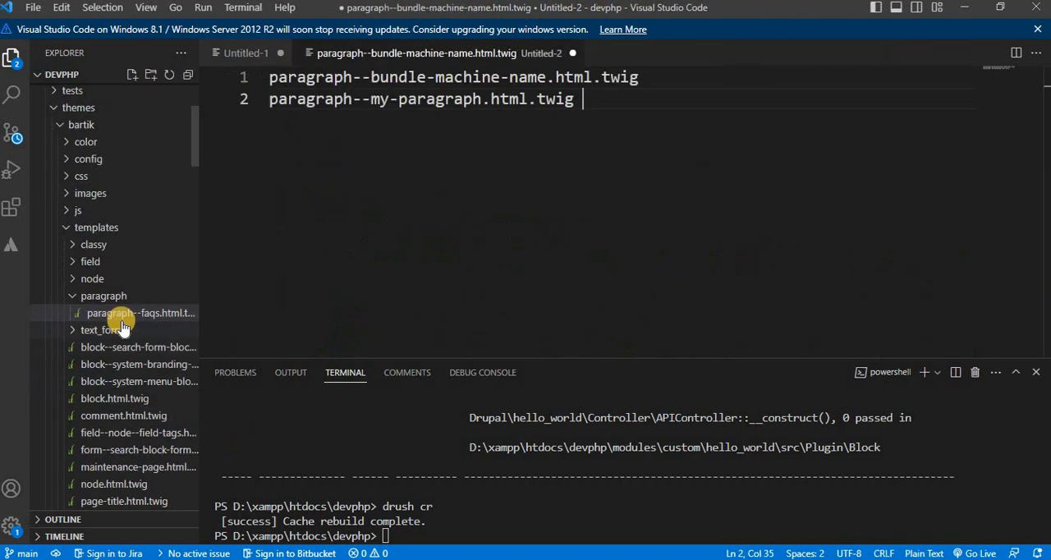
pyautogui.moveTo(114, 316)
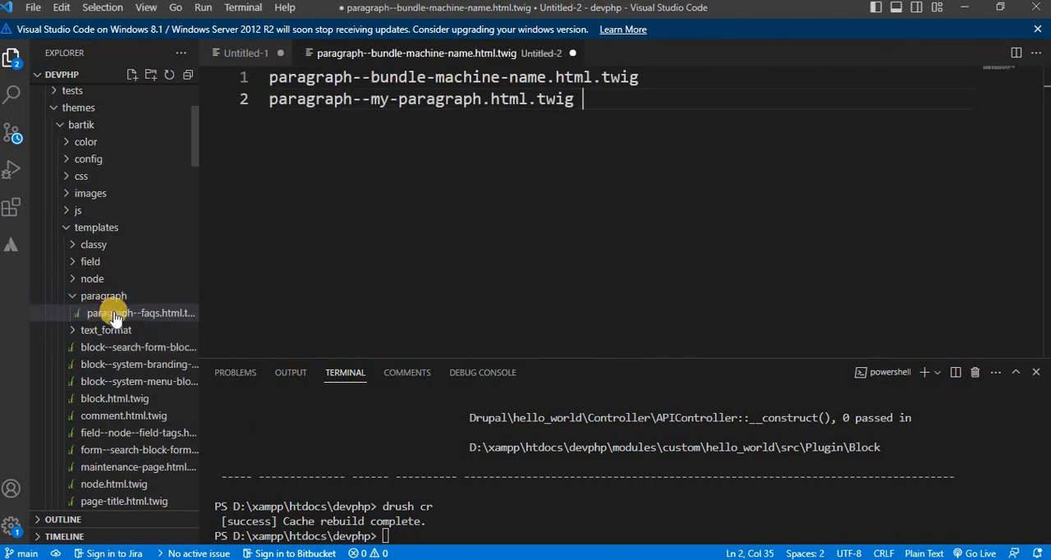
pyautogui.moveTo(132, 313)
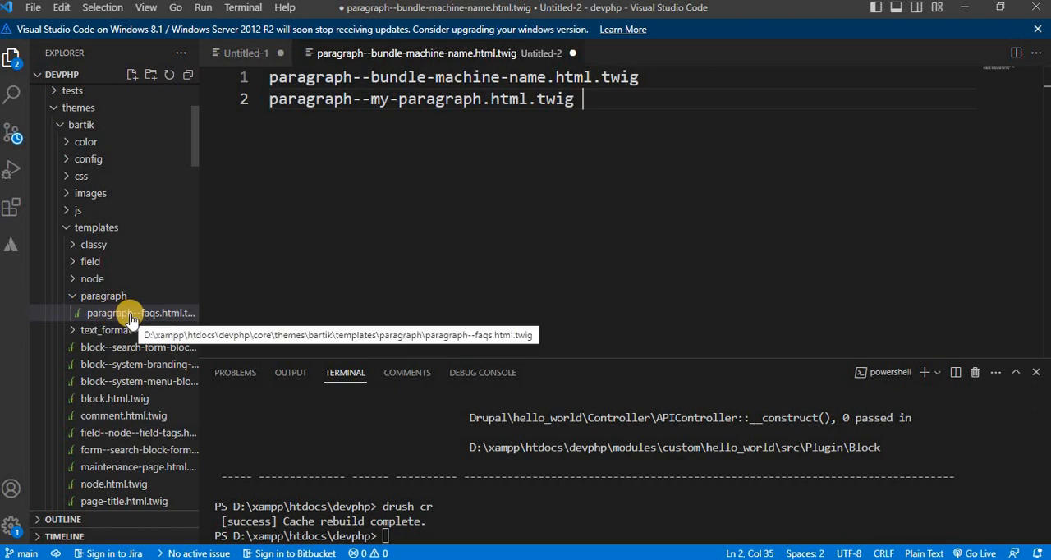
# Open paragraph--faqs.html.twig and scroll down to its {{ content }} markup
pyautogui.doubleClick(132, 313)
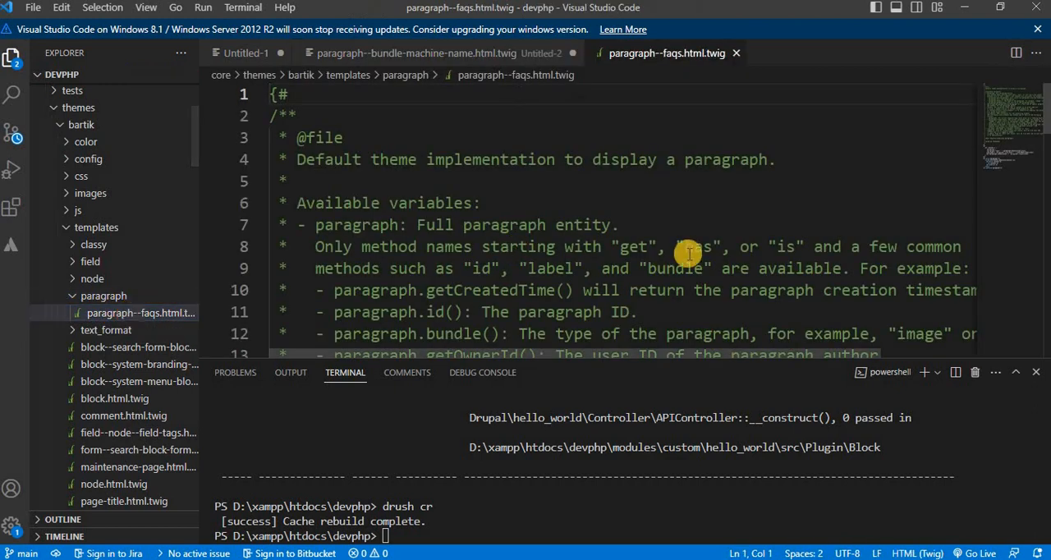
pyautogui.scroll(-3)
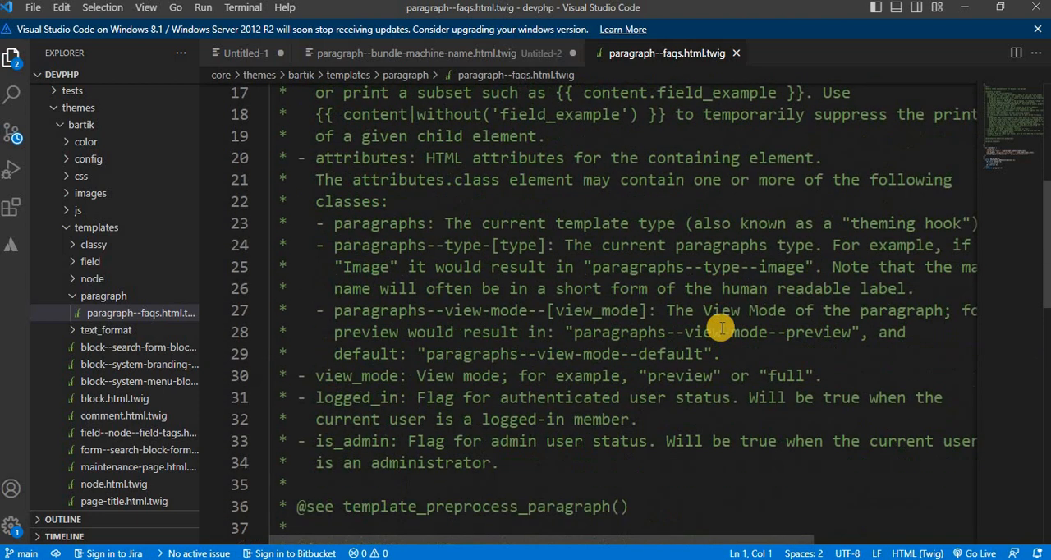
pyautogui.scroll(-3)
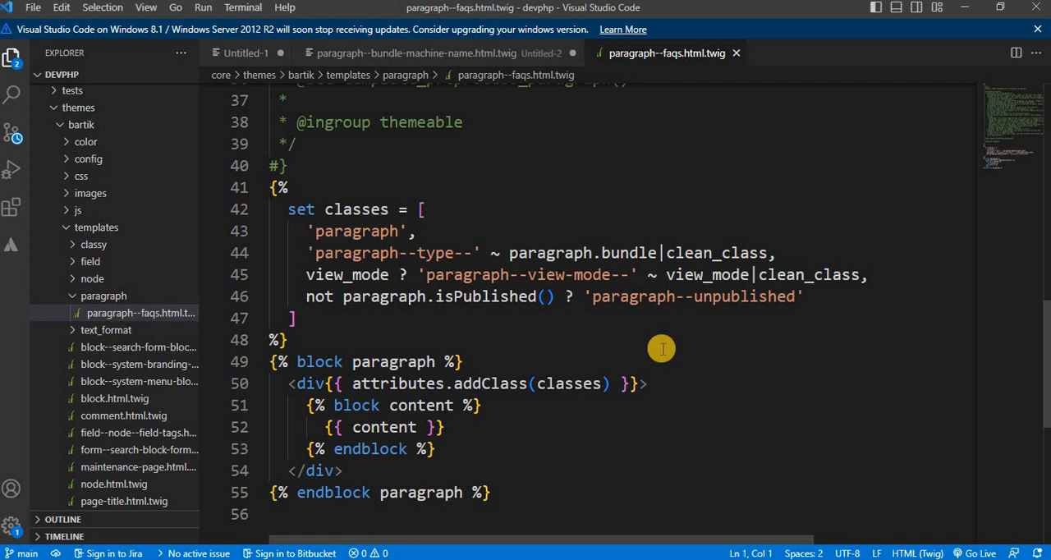
pyautogui.moveTo(353, 426)
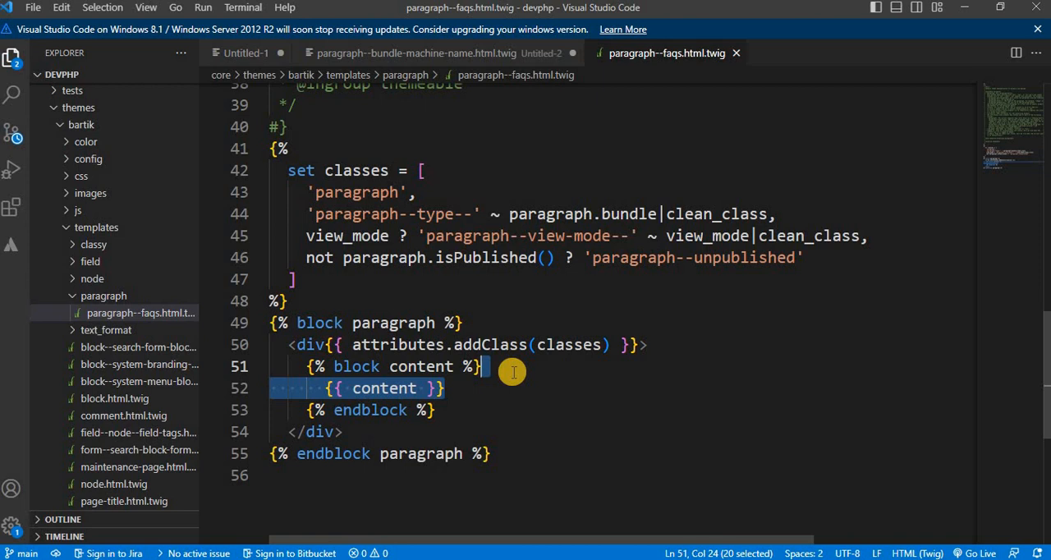
# Replace the content line with a style="color:red" div printing {{ content.field_question.0 }}
pyautogui.press('Delete')
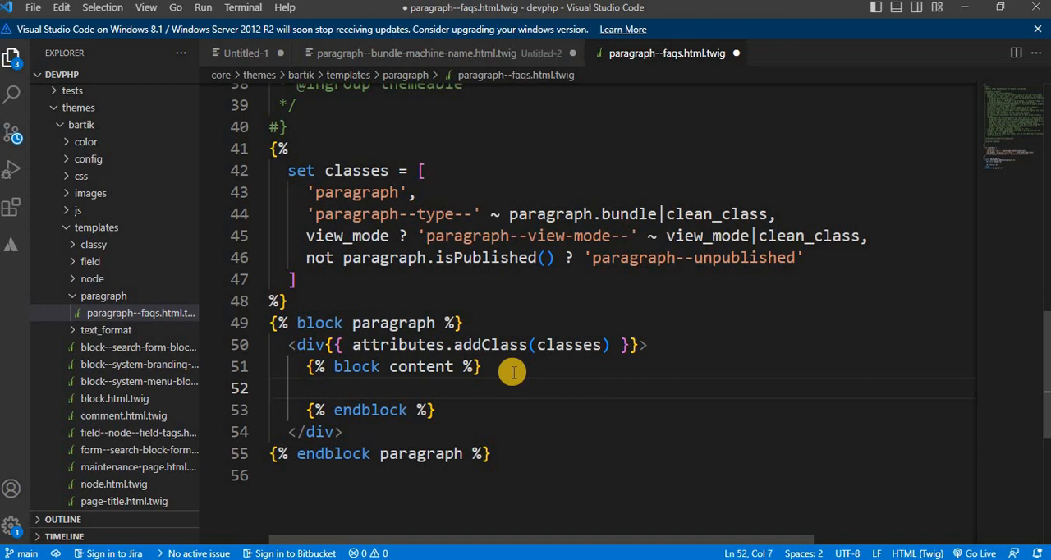
pyautogui.write('<div styl')
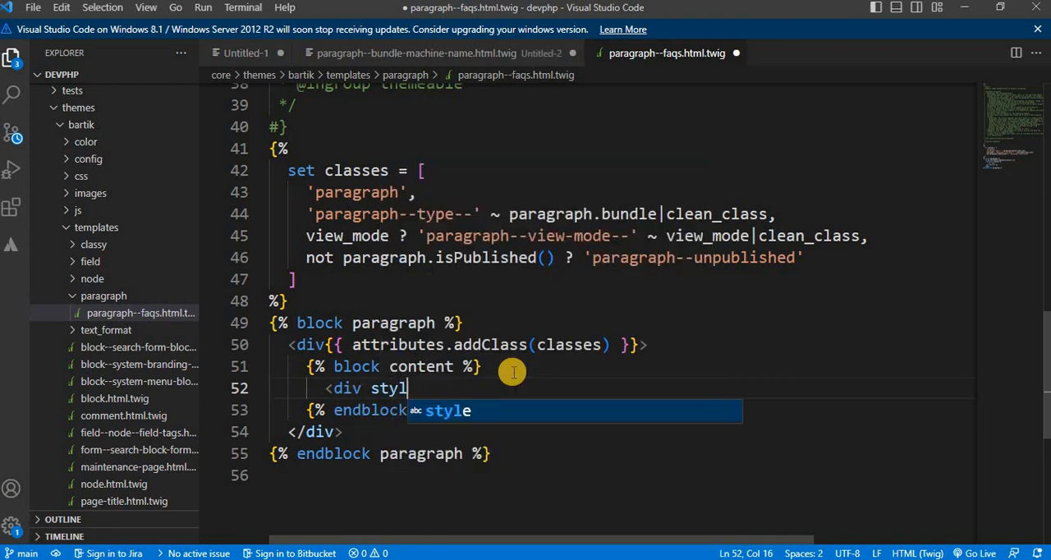
pyautogui.write('e="')
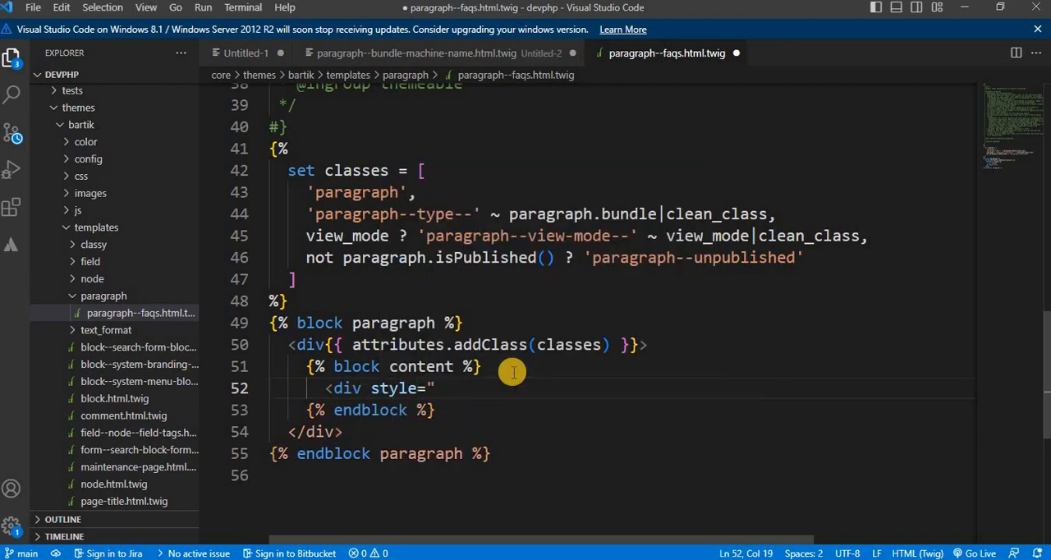
pyautogui.write('color:red')
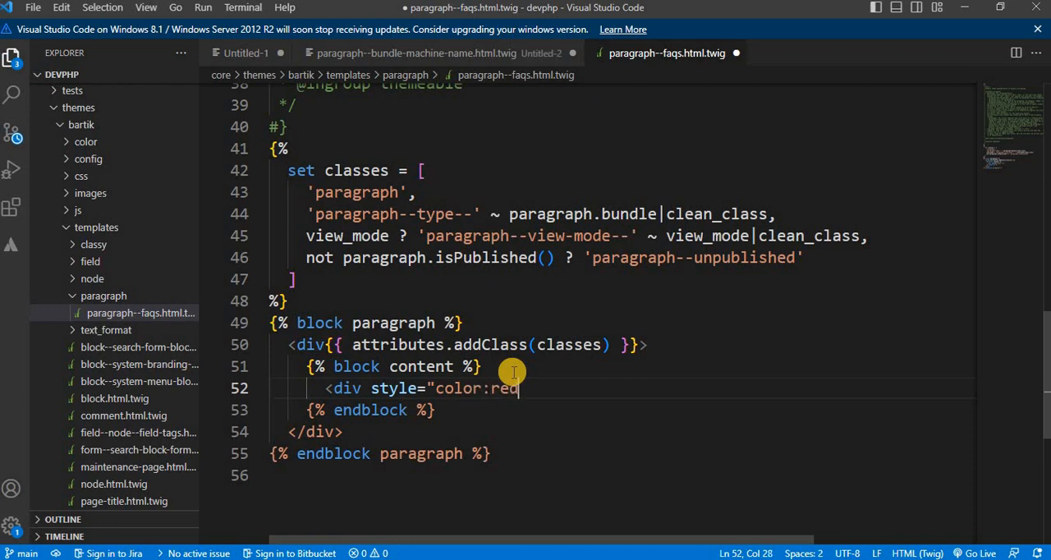
pyautogui.write('">')
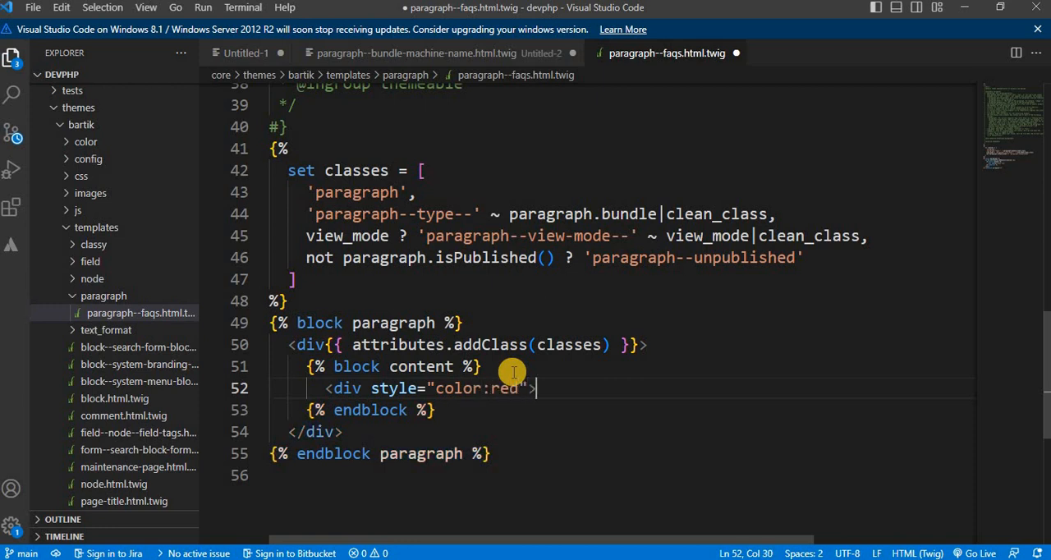
pyautogui.press('enter')
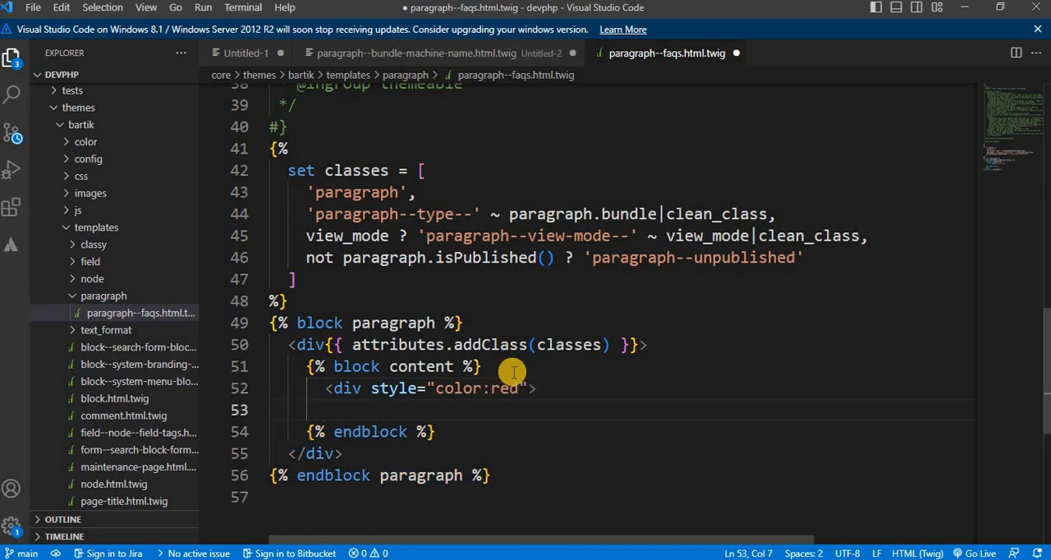
pyautogui.write('content')
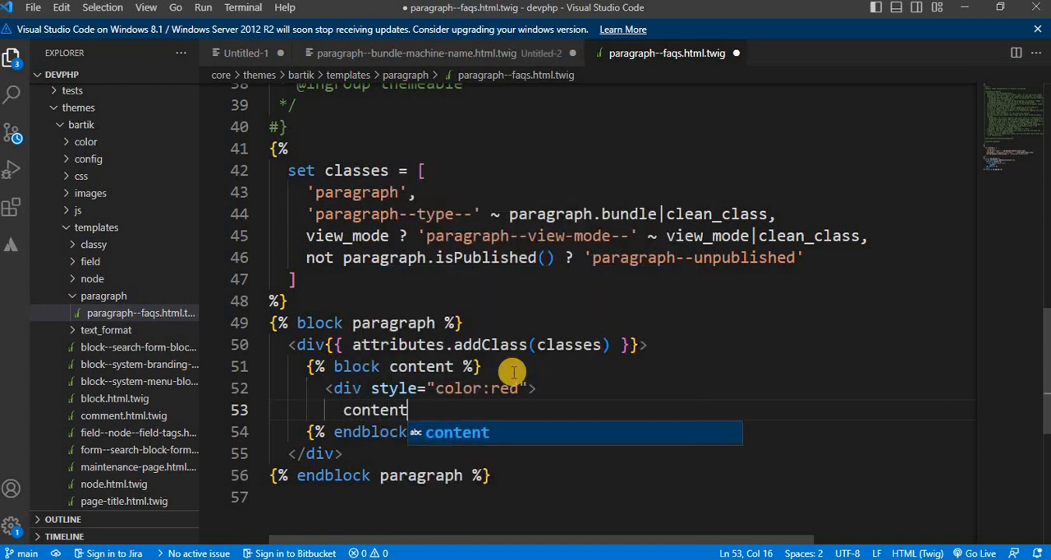
pyautogui.write('{{')
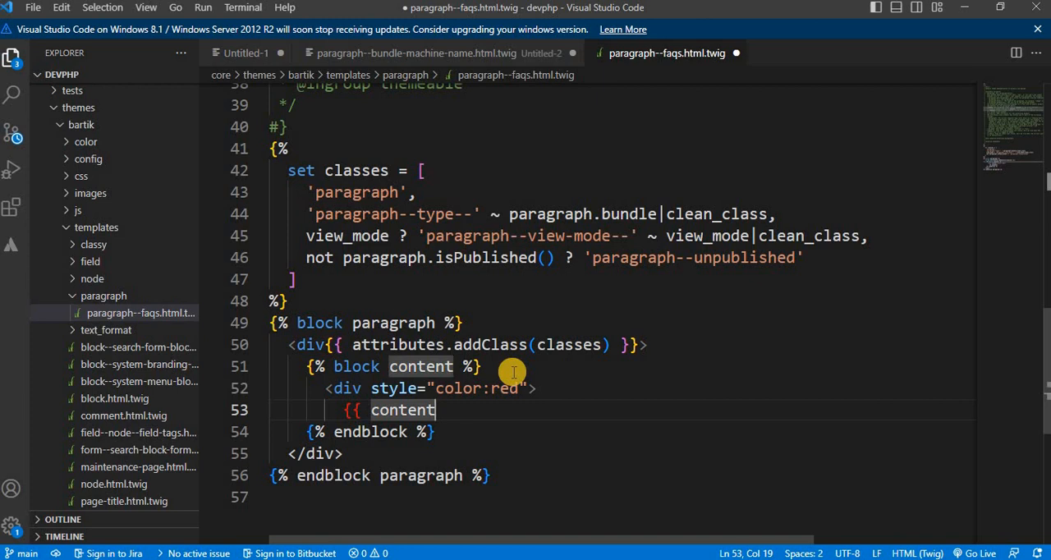
pyautogui.write('.field_question.0')
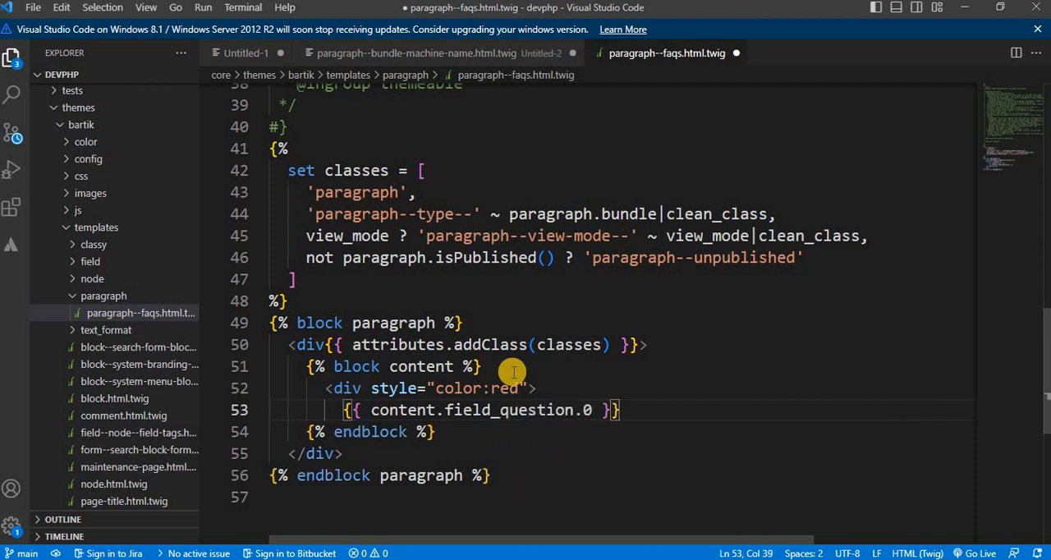
pyautogui.press('Enter')
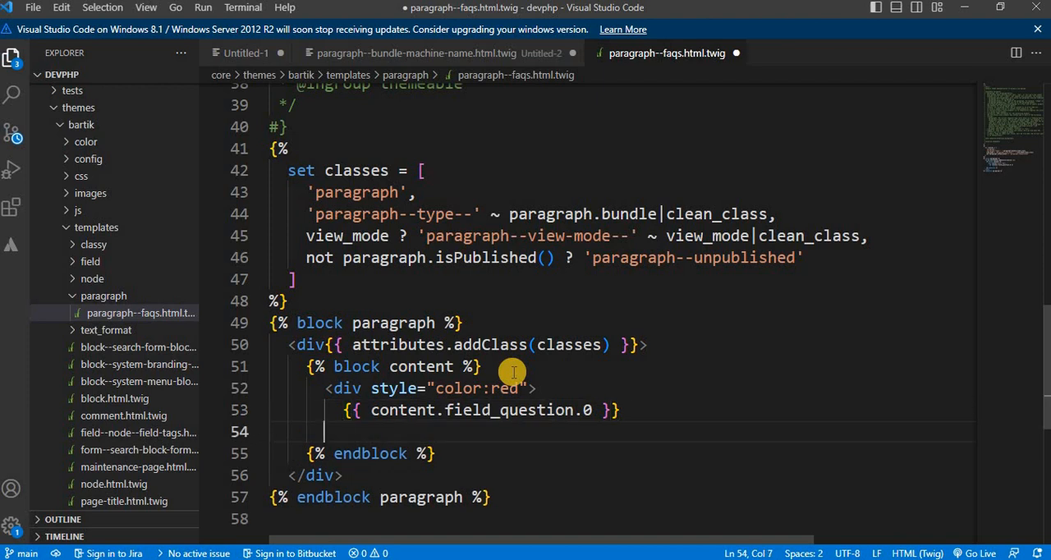
# Close the red div, add a color:green div, and change the copied field to field_answer
pyautogui.write('</div>')
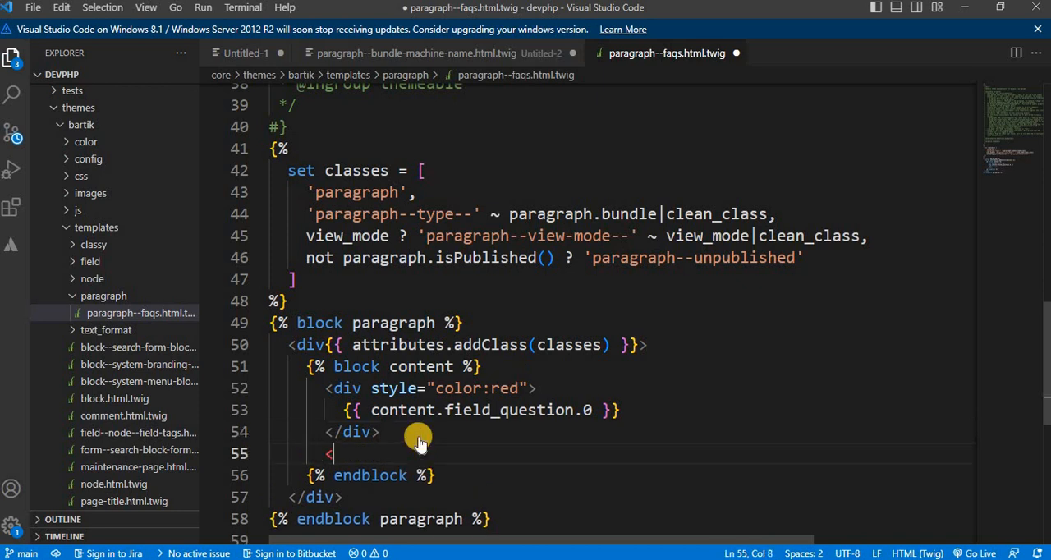
pyautogui.write('<div clas')
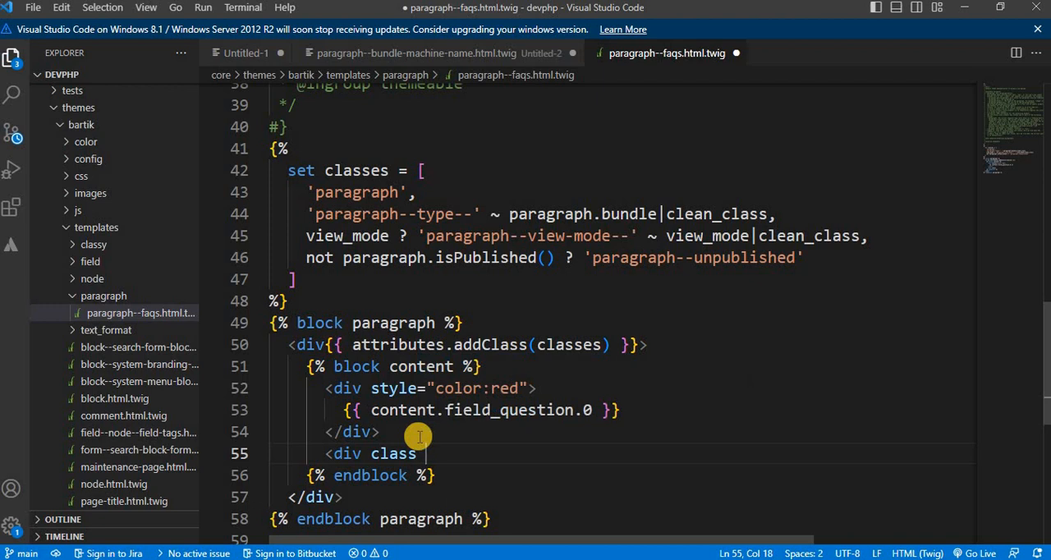
pyautogui.write('style =')
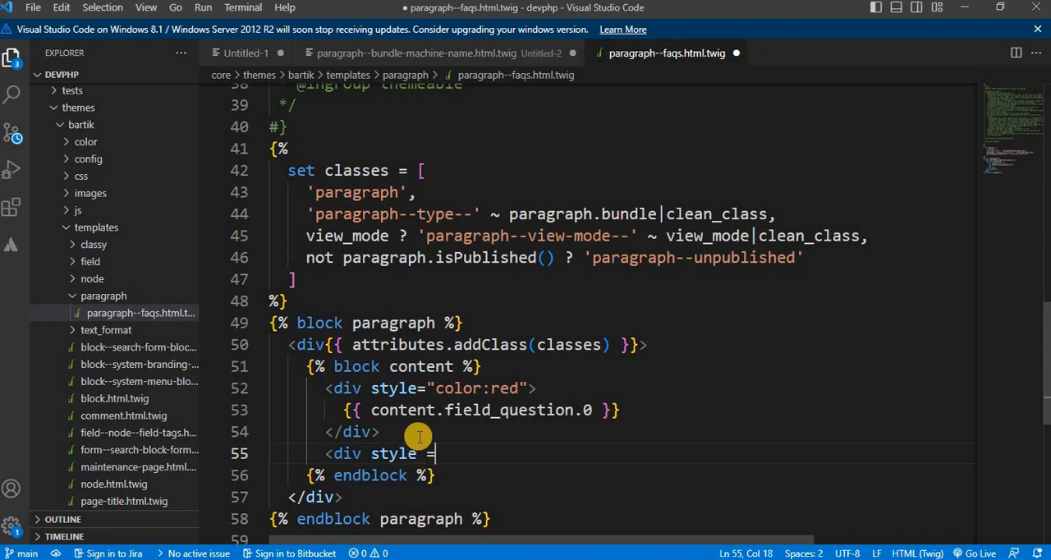
pyautogui.write('"color')
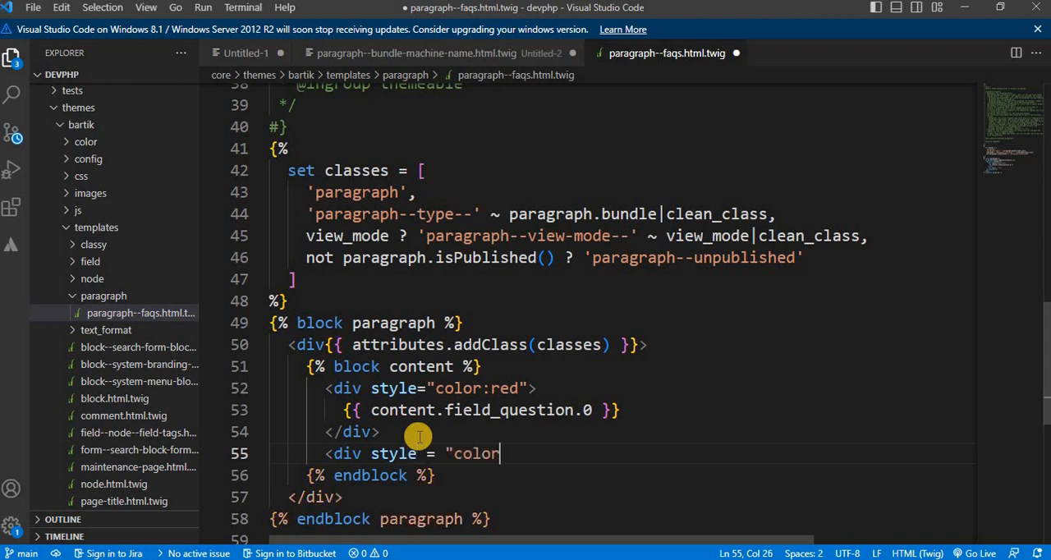
pyautogui.write(';green')
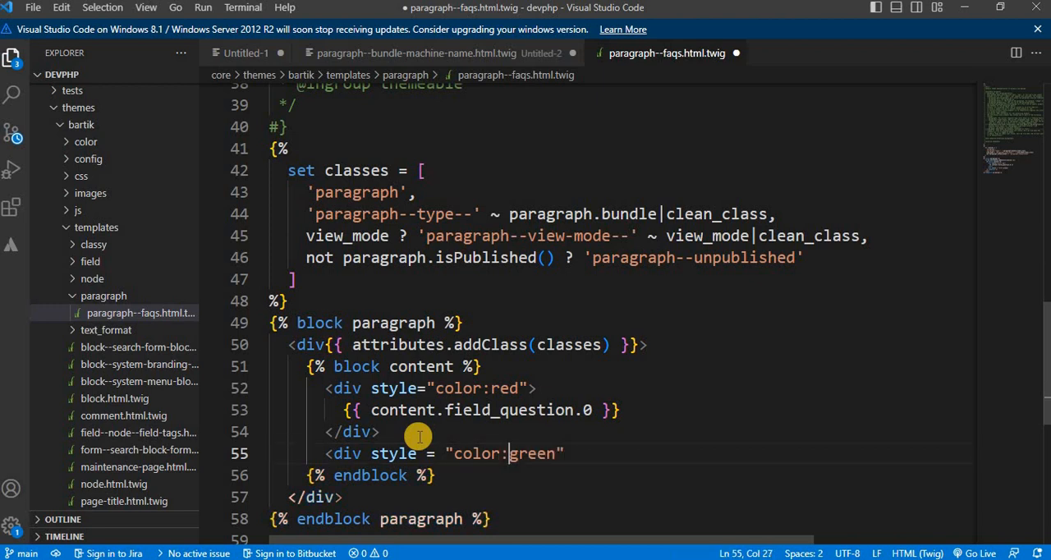
pyautogui.write('">')
pyautogui.write('{{ content.field_question.0 }}')
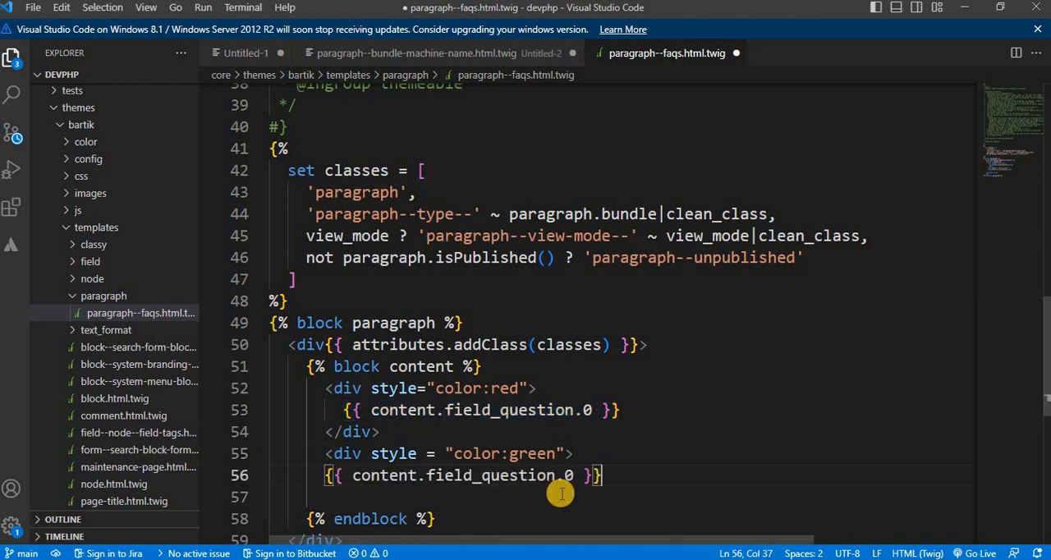
pyautogui.doubleClick(522, 475)
pyautogui.write('answer')
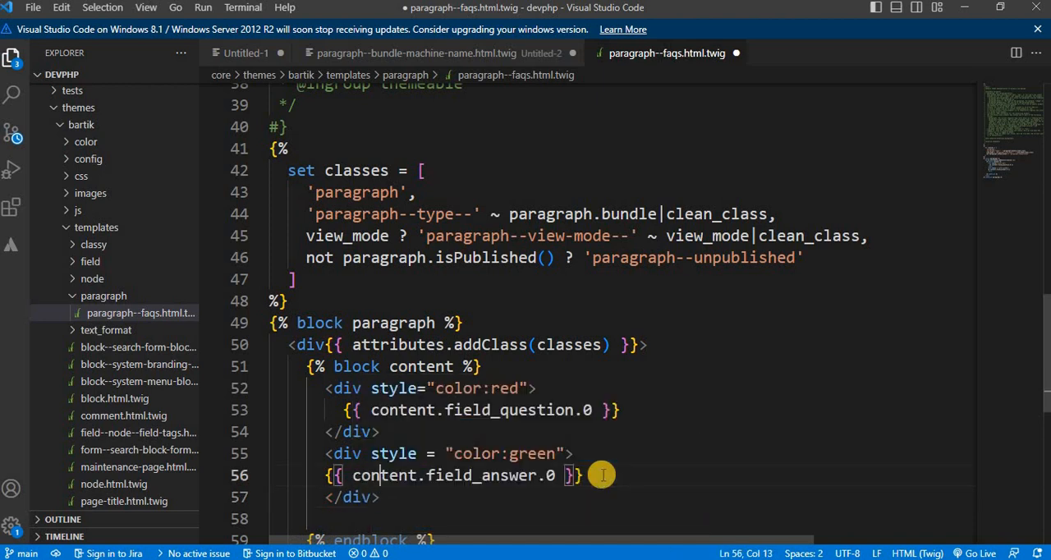
pyautogui.doubleClick(509, 409)
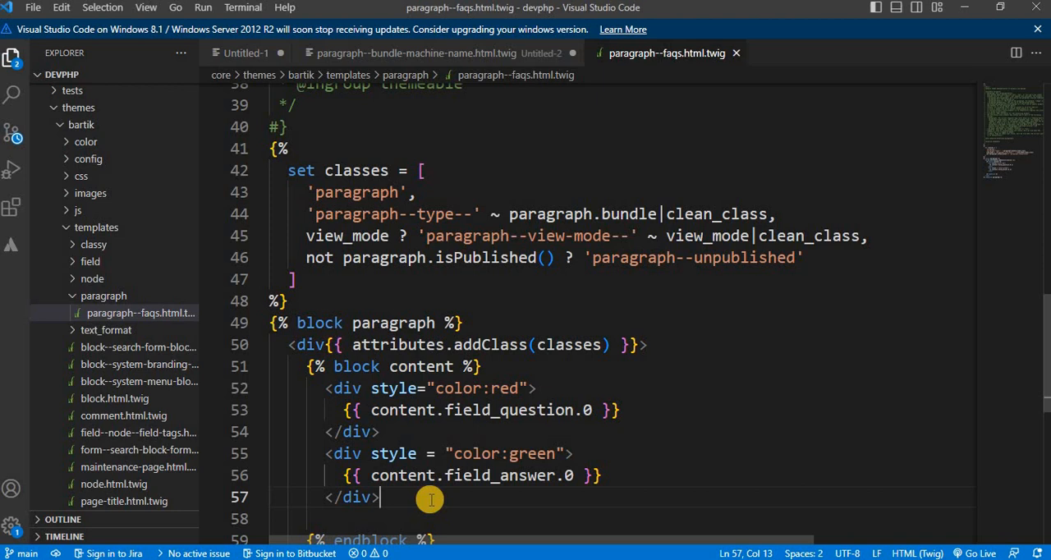
# Run drush cr in the integrated terminal to rebuild Drupal's cache
pyautogui.scroll(-3)
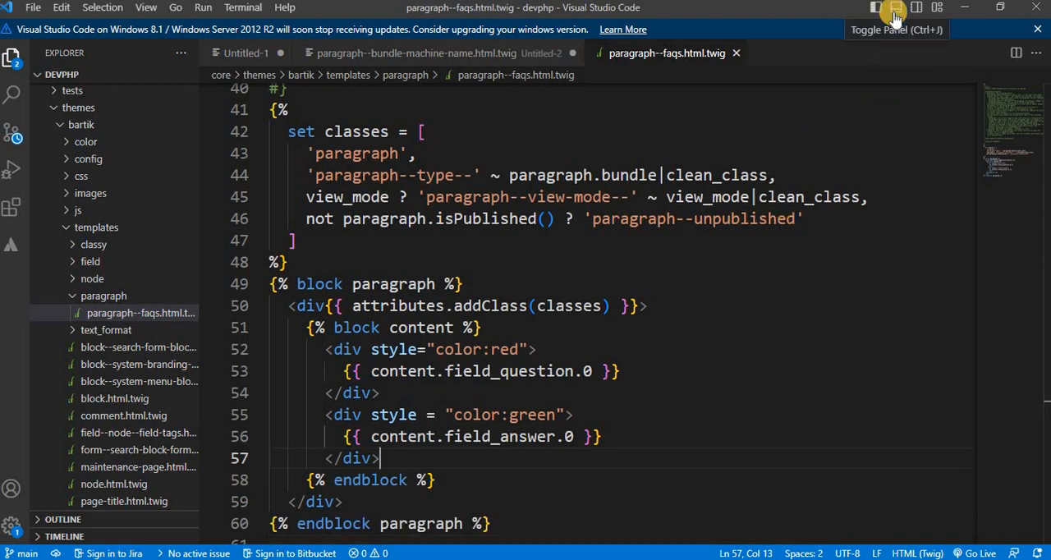
pyautogui.click(894, 7)
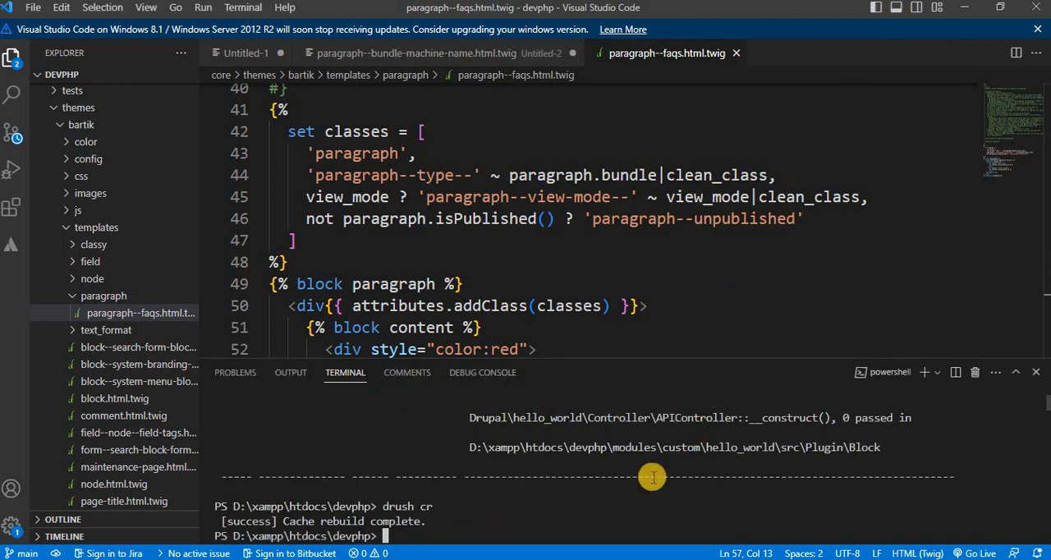
pyautogui.write('drush')
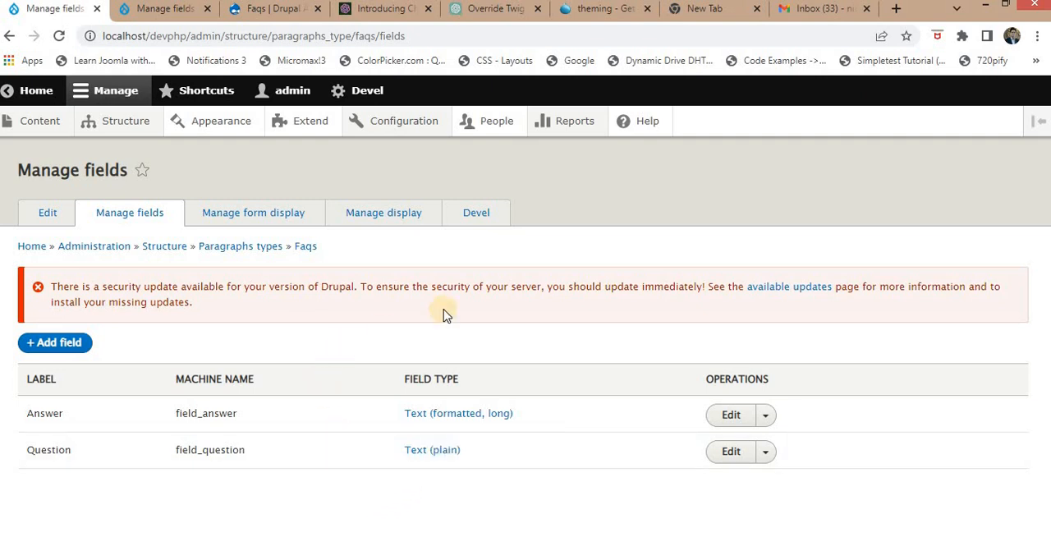
# Open the Configuration menu, then switch to the site's Faqs browser tab
pyautogui.click(403, 120)
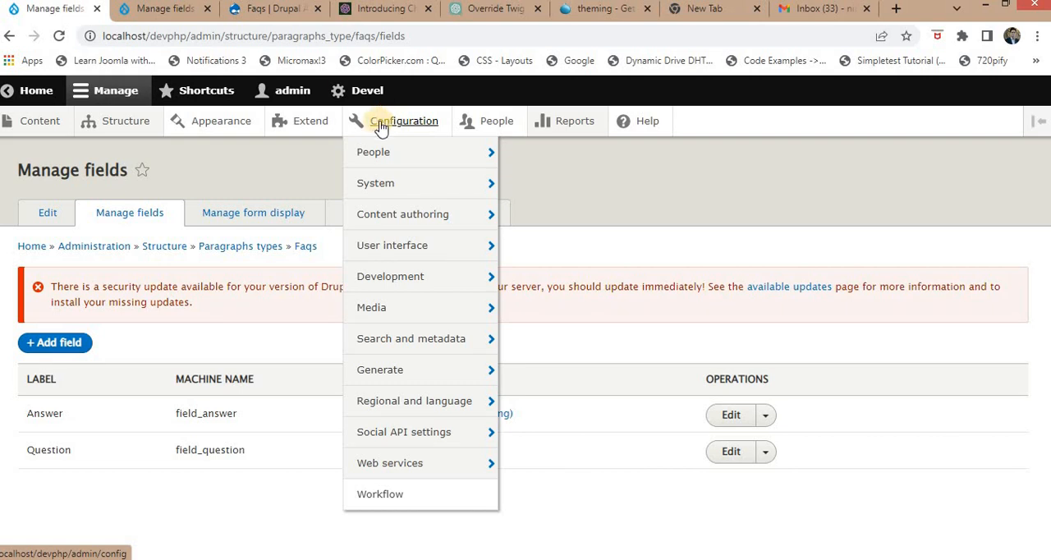
pyautogui.moveTo(398, 121)
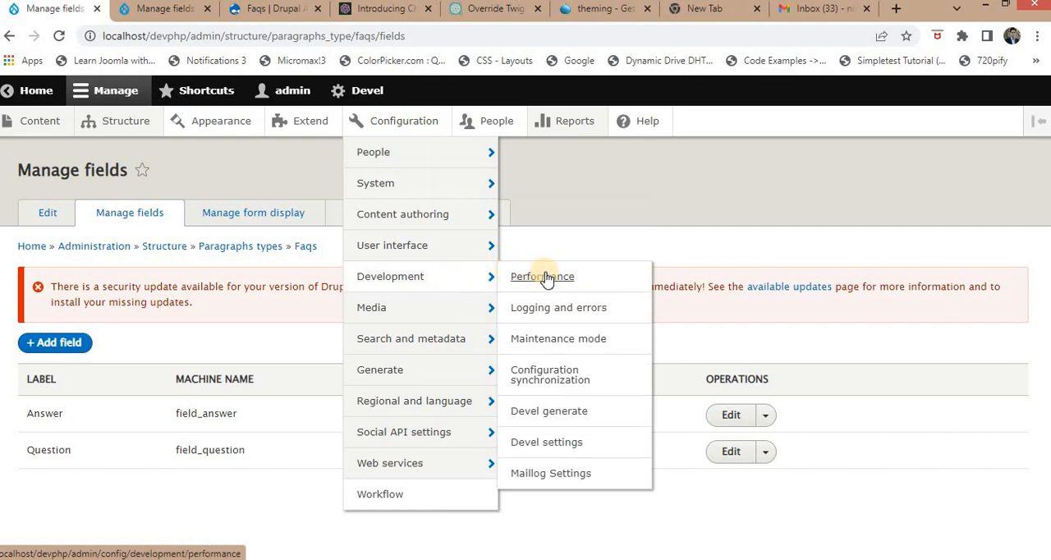
pyautogui.moveTo(564, 257)
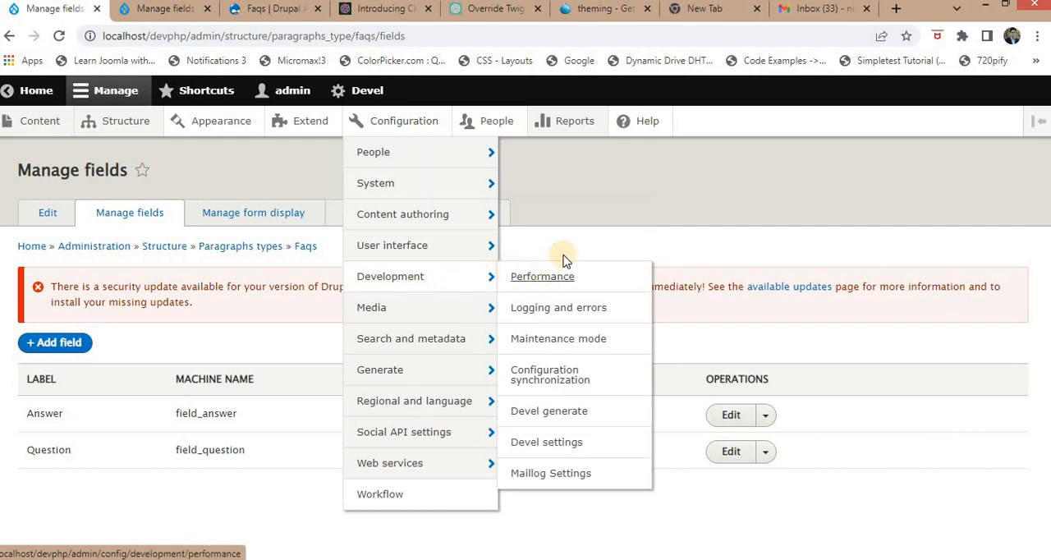
pyautogui.click(532, 220)
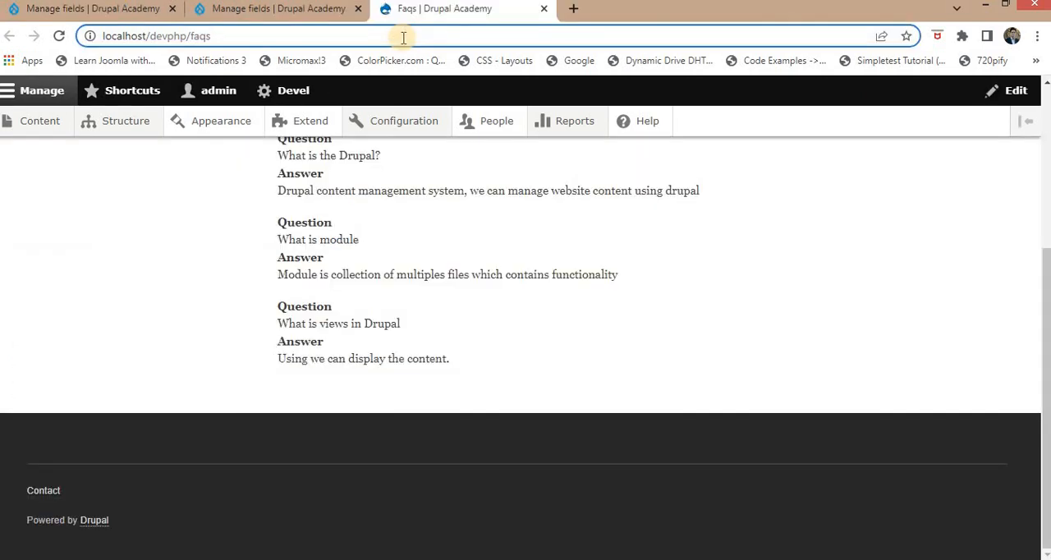
# Reload the Faqs page to see red questions and green answers
pyautogui.click(58, 35)
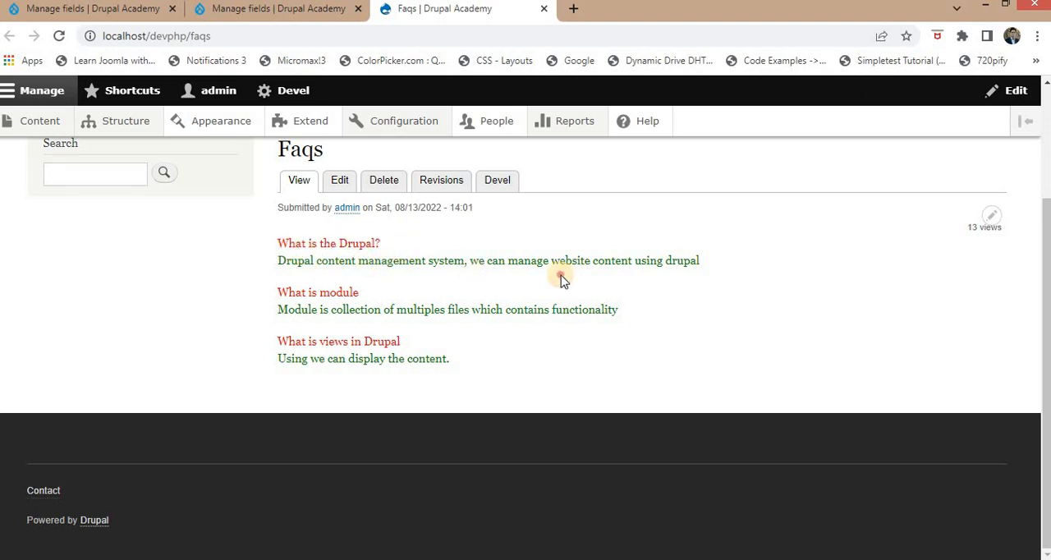
pyautogui.moveTo(561, 275); pyautogui.dragTo(353, 274)
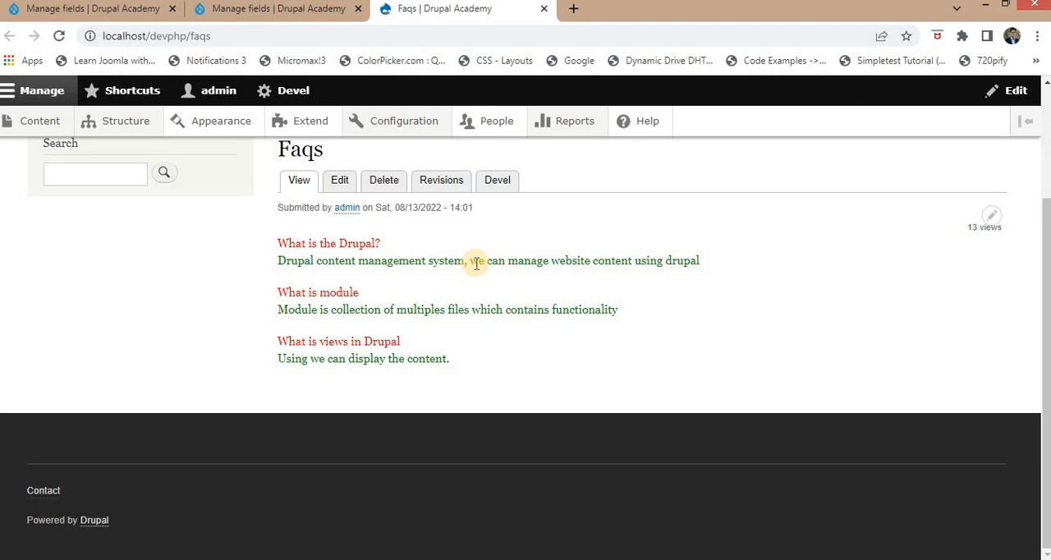
pyautogui.moveTo(336, 248)
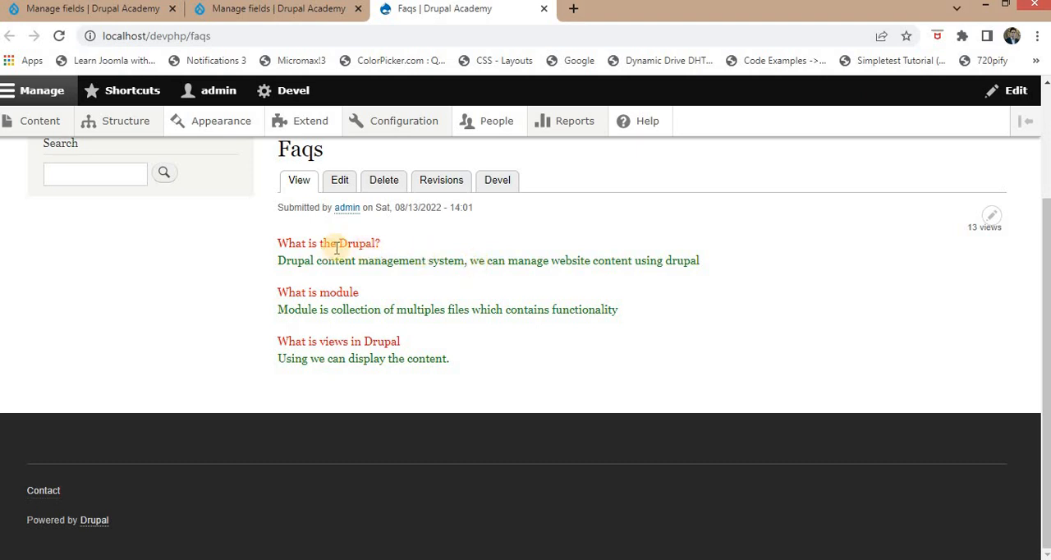